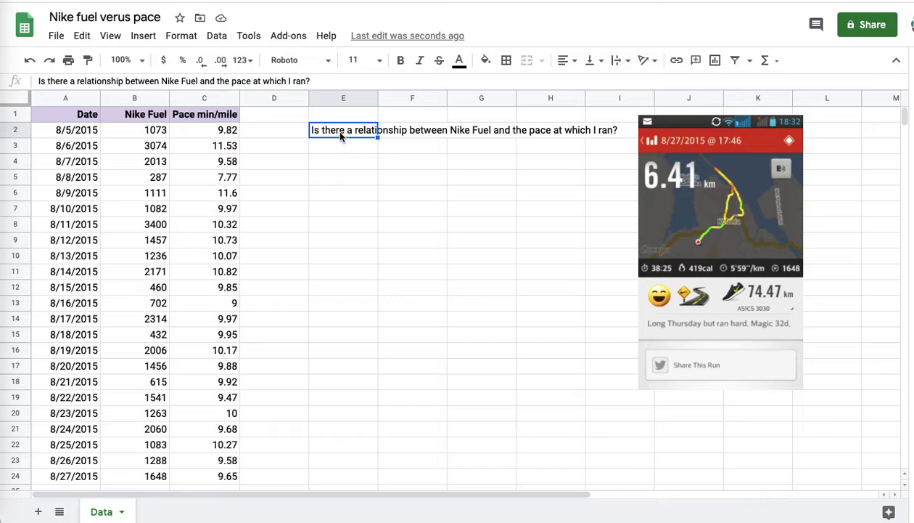
Review the Nike Fuel and Pace values and the question in E2 before charting.
left_click(134, 130)
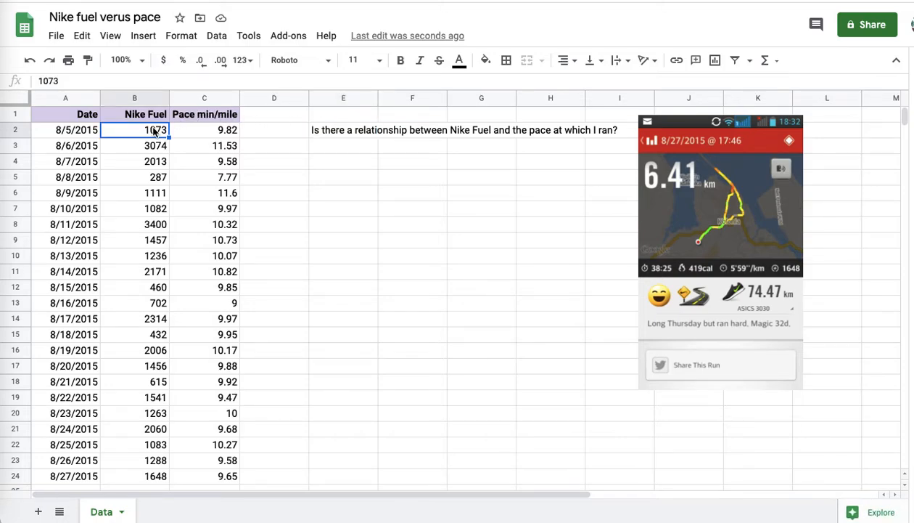
left_click(203, 131)
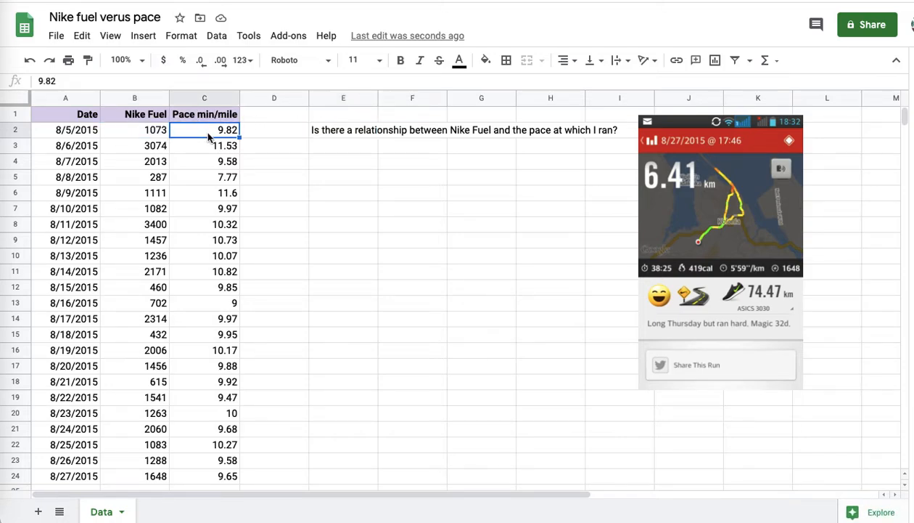
left_click(343, 130)
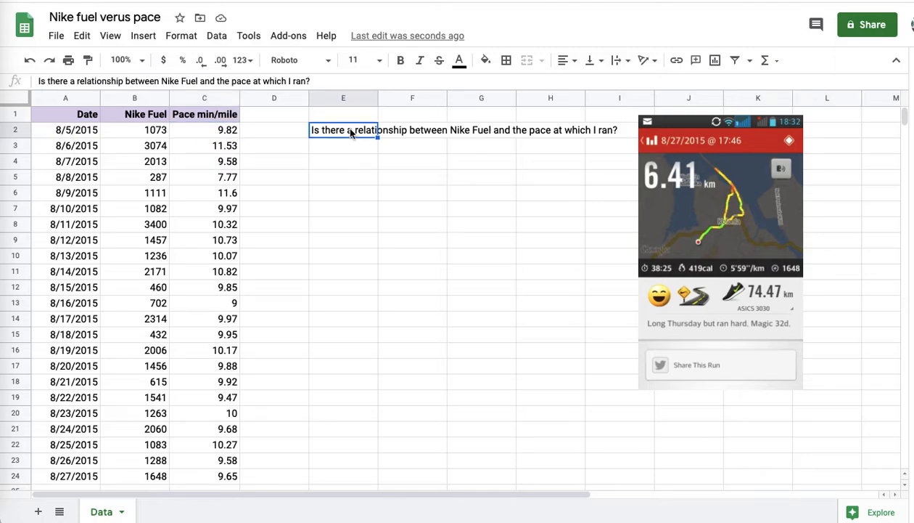
left_click(134, 113)
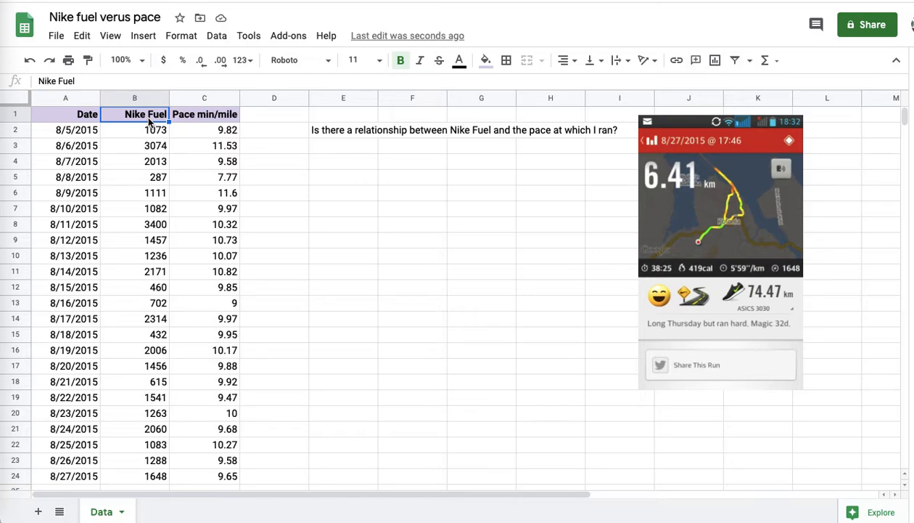
left_click(133, 209)
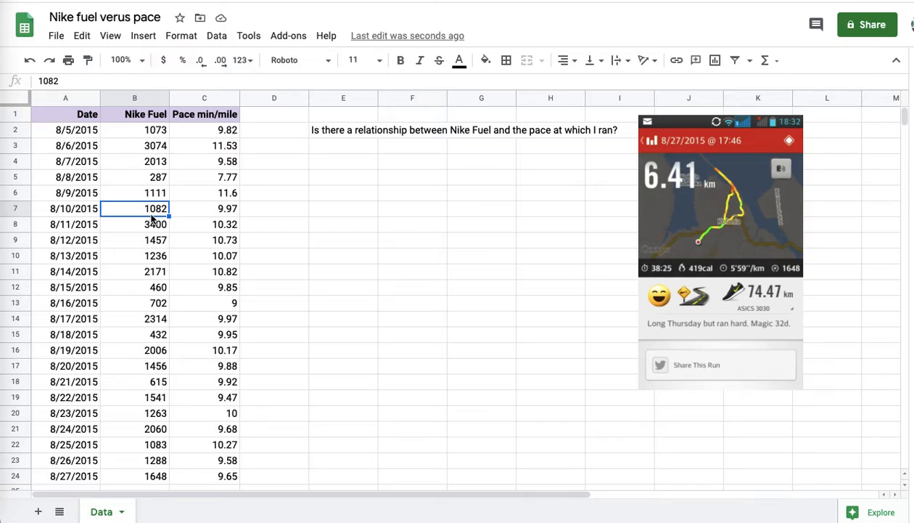
left_click(134, 131)
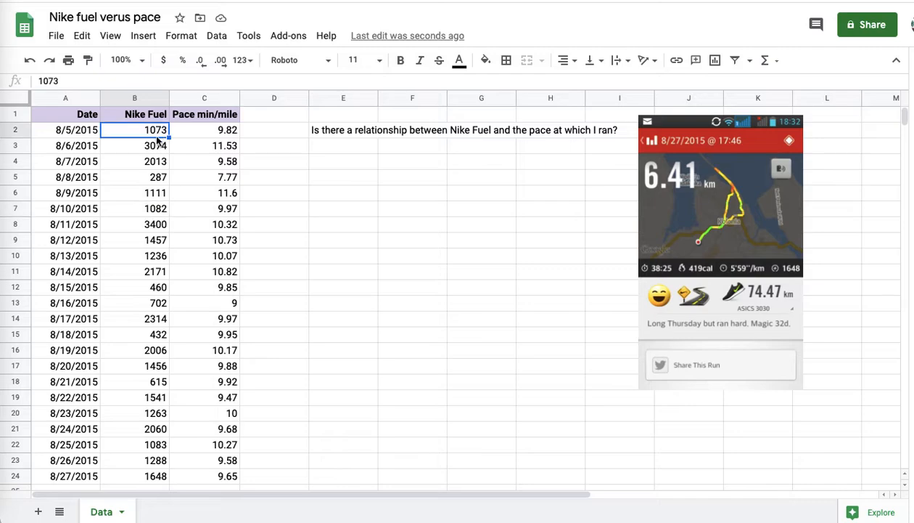
left_click(133, 223)
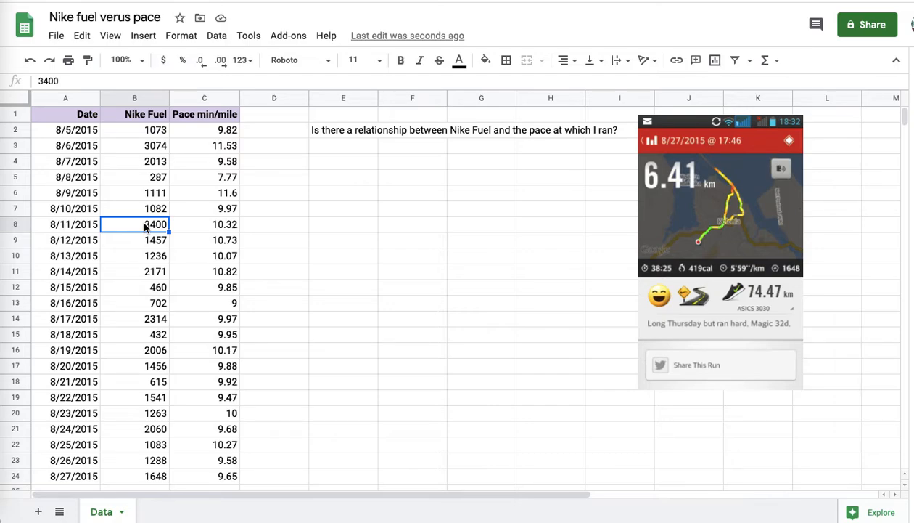
mouse_move(146, 290)
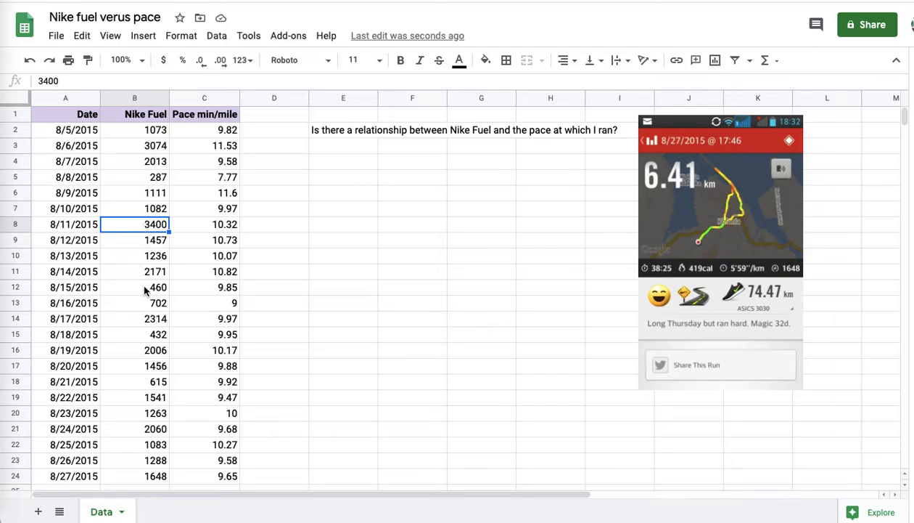
Discard the trial chart and select the Nike Fuel and Pace columns, rows 1–24, for charting.
left_click(203, 288)
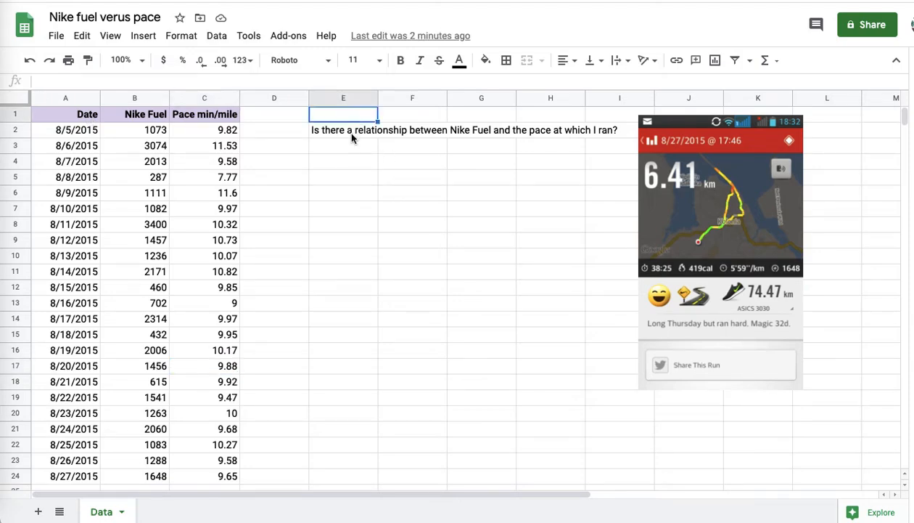
left_click(343, 130)
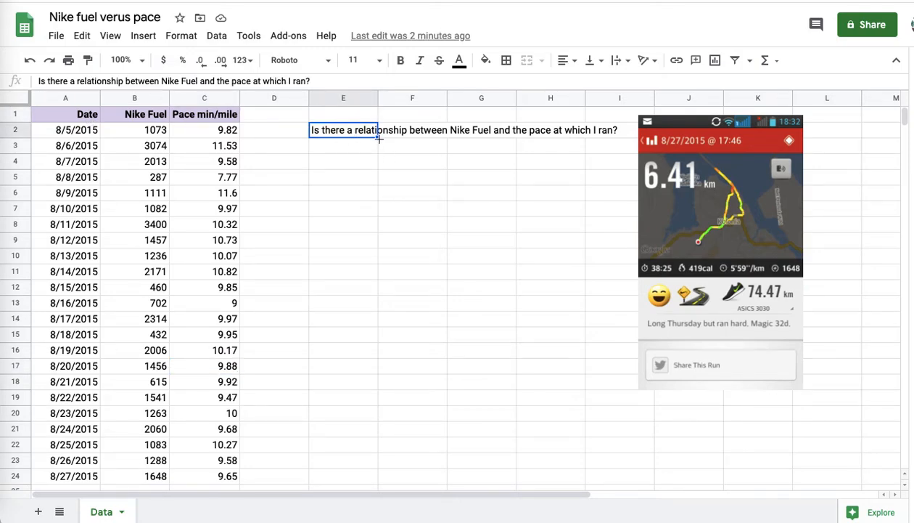
mouse_move(360, 162)
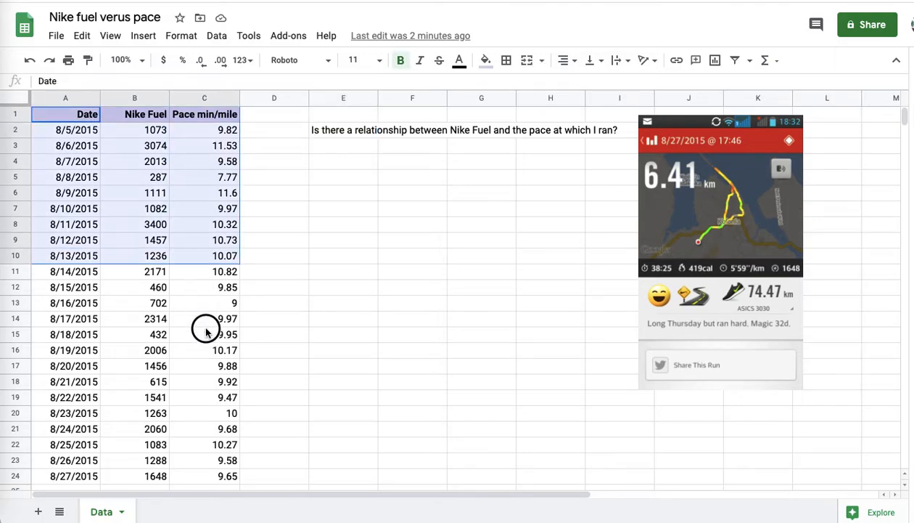
scroll("down", 3)
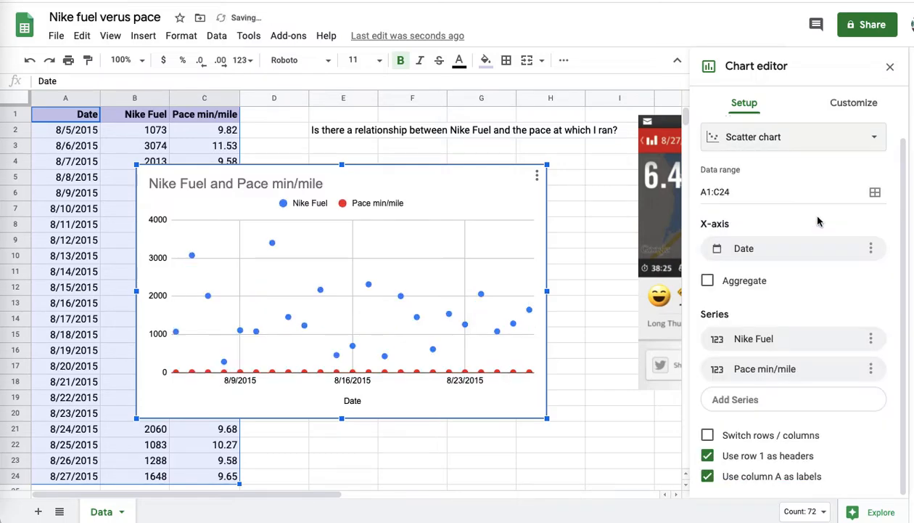
mouse_move(593, 289)
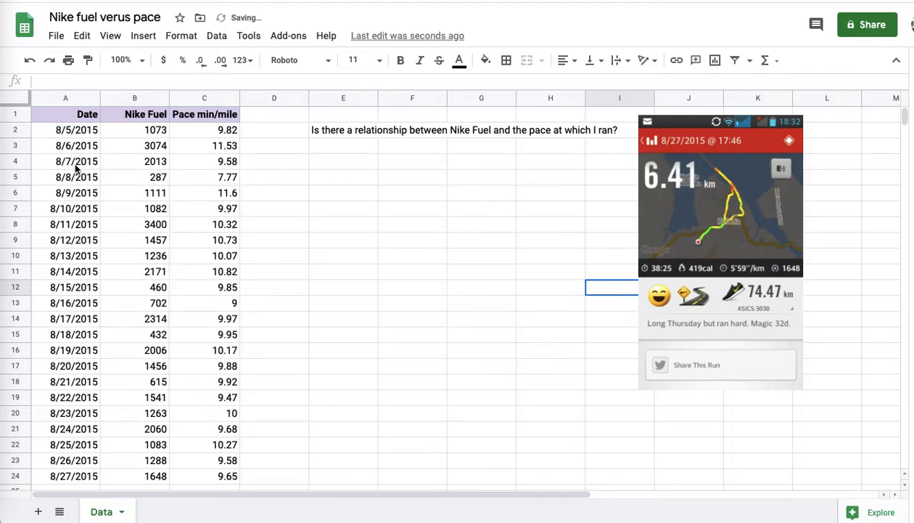
left_click(65, 161)
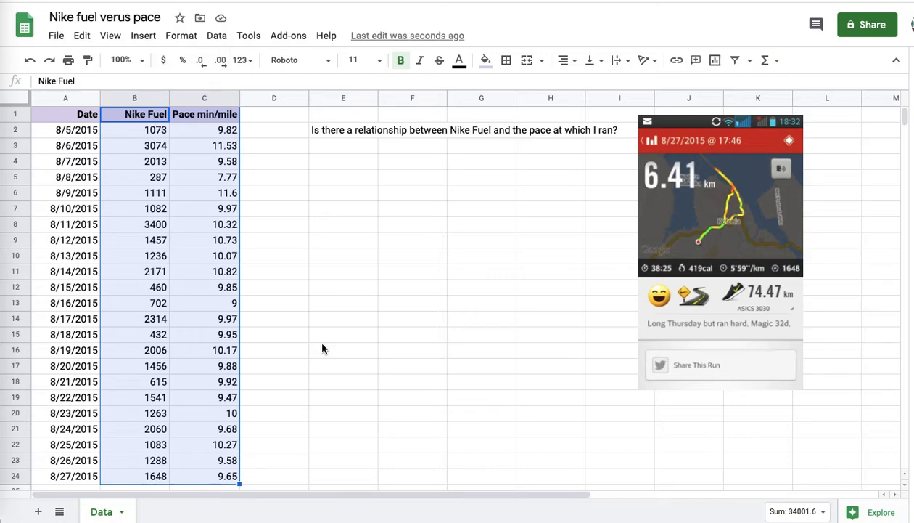
mouse_move(714, 61)
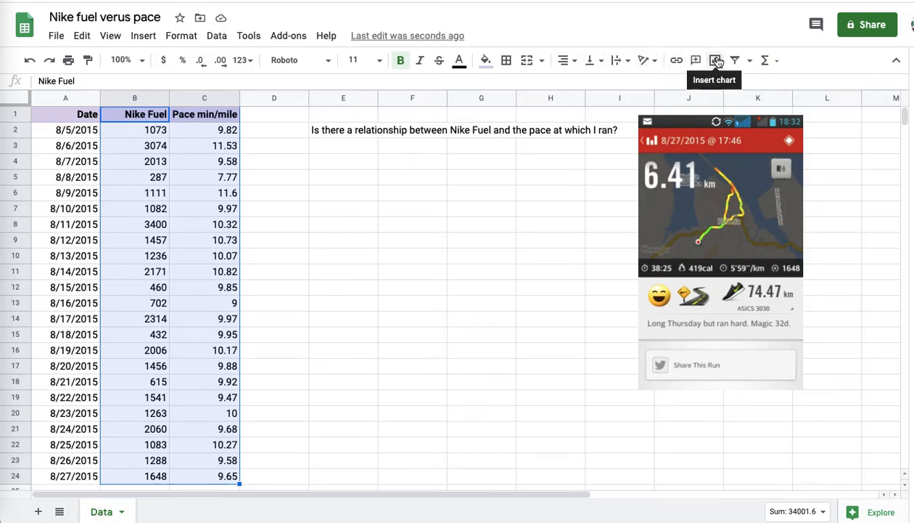
Insert a chart from the selection and make it a scatter chart of Pace against Nike Fuel.
left_click(714, 61)
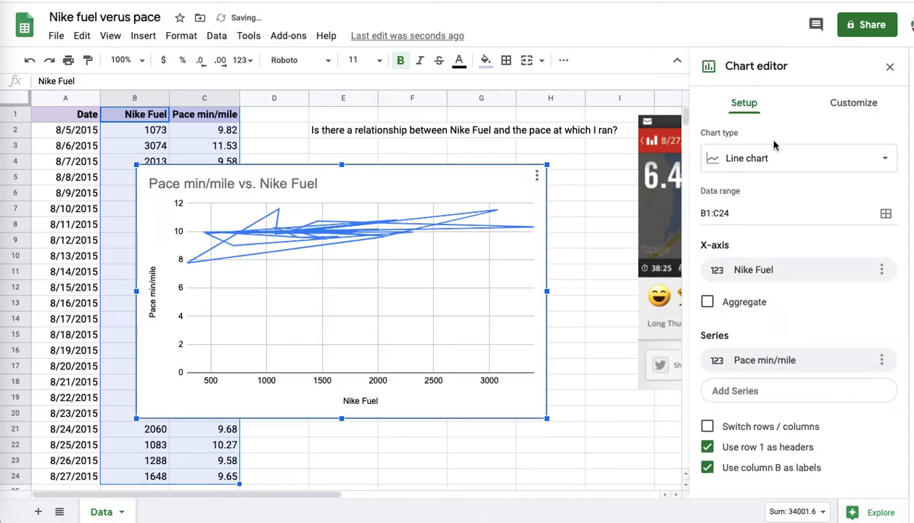
left_click(799, 157)
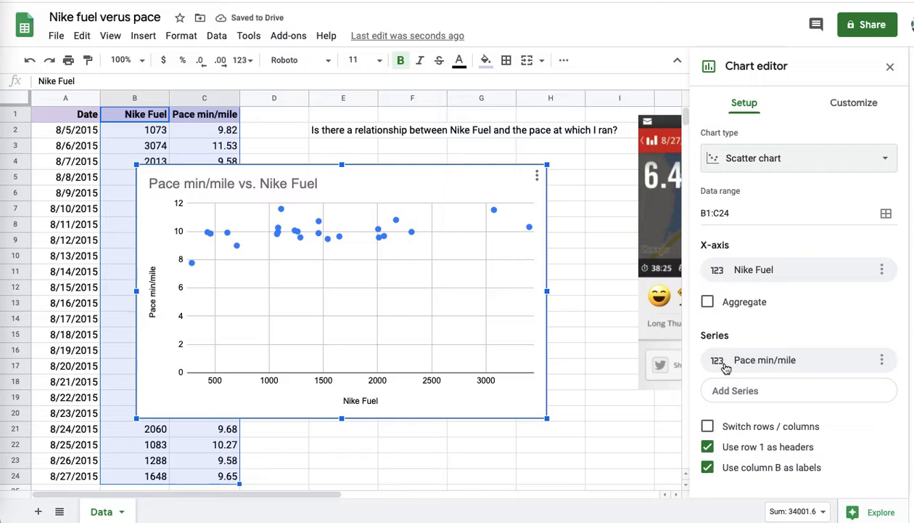
mouse_move(608, 336)
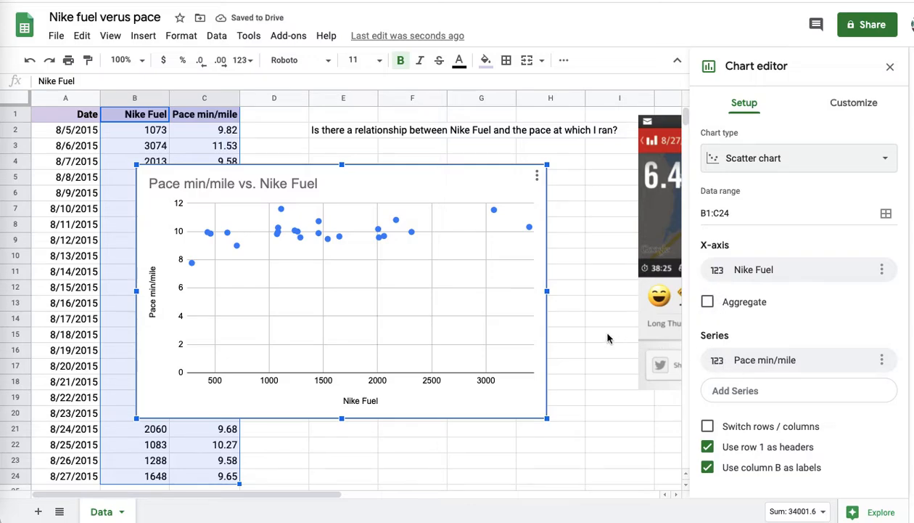
mouse_move(830, 153)
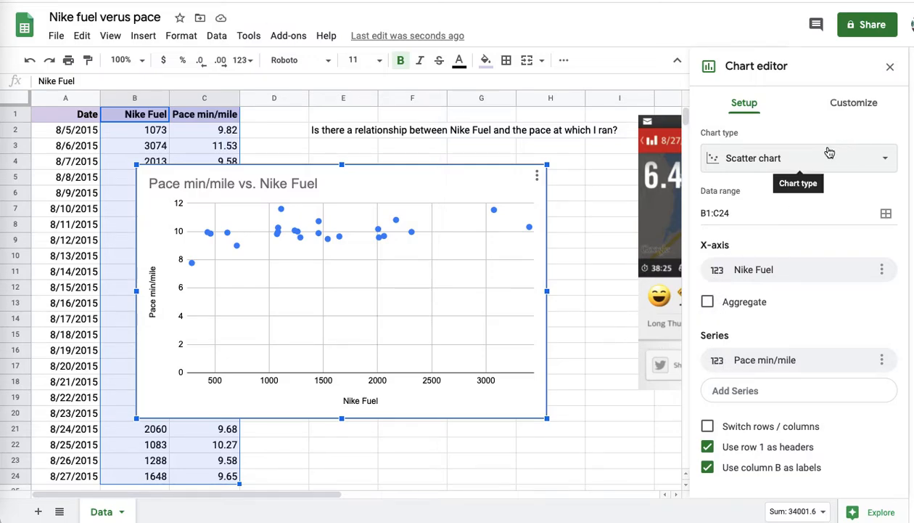
mouse_move(778, 124)
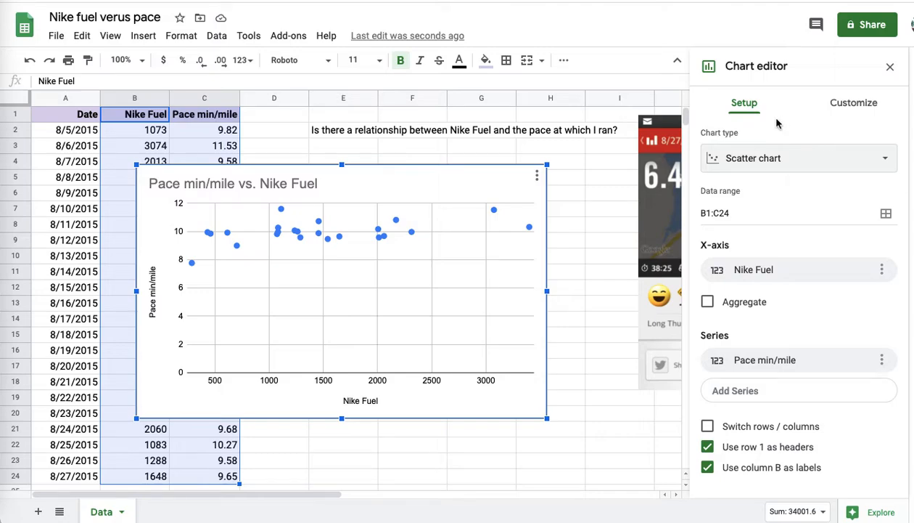
mouse_move(482, 180)
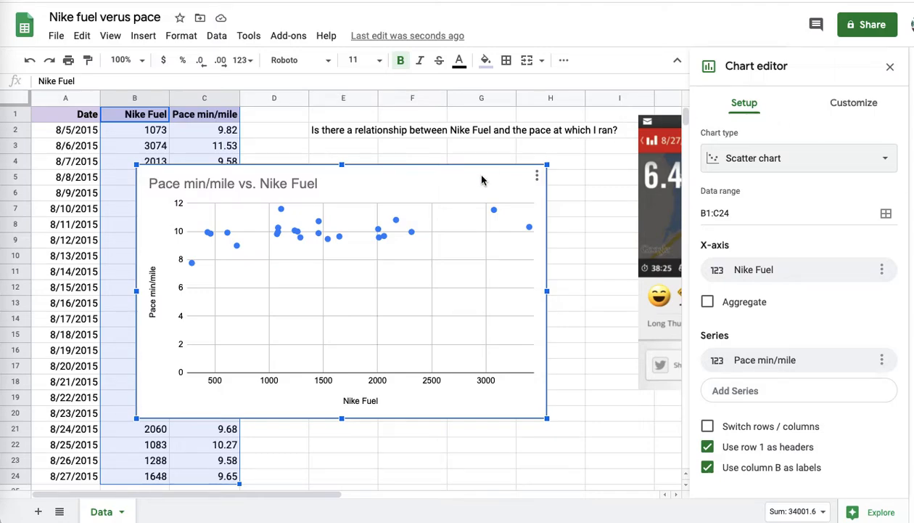
mouse_move(432, 180)
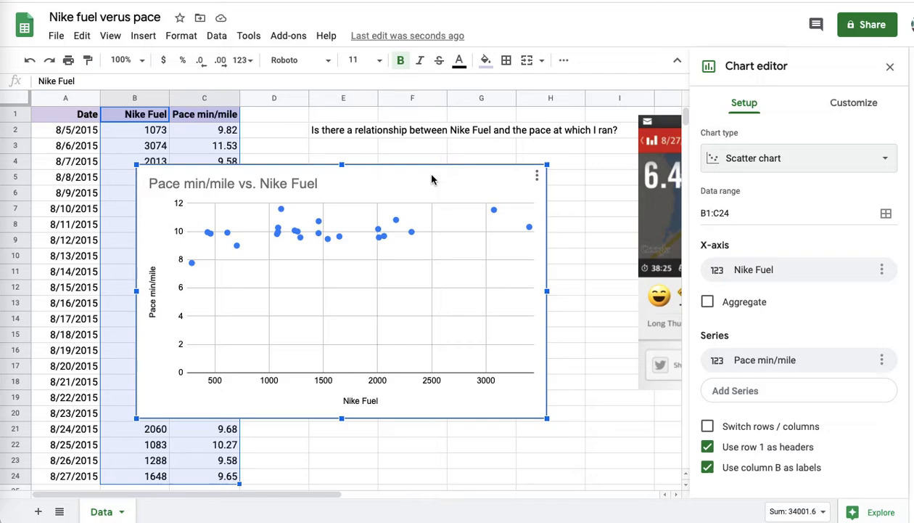
mouse_move(853, 101)
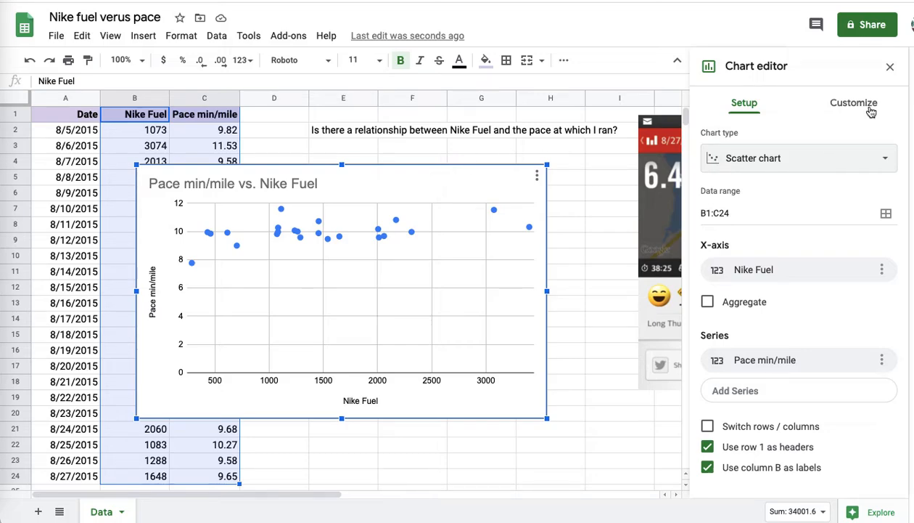
Add a linear trendline to the series labelled with its equation and R² of 0.216.
left_click(853, 102)
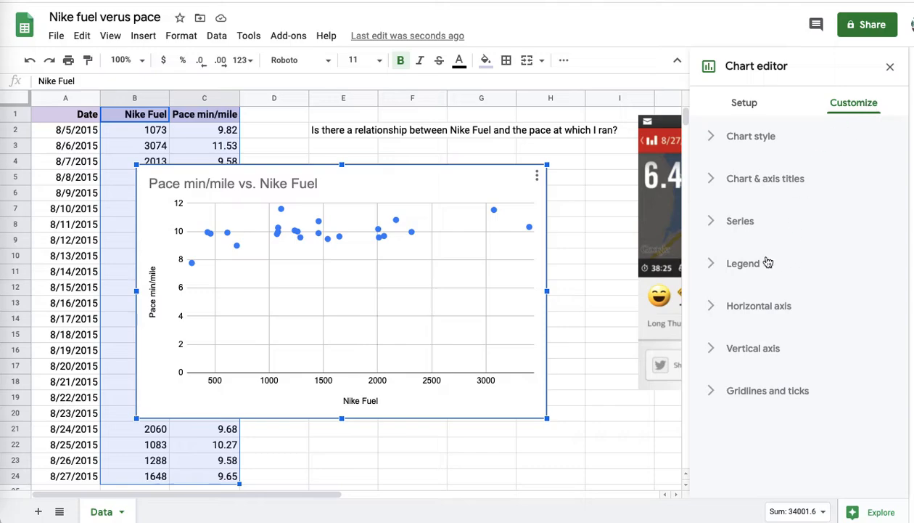
left_click(740, 221)
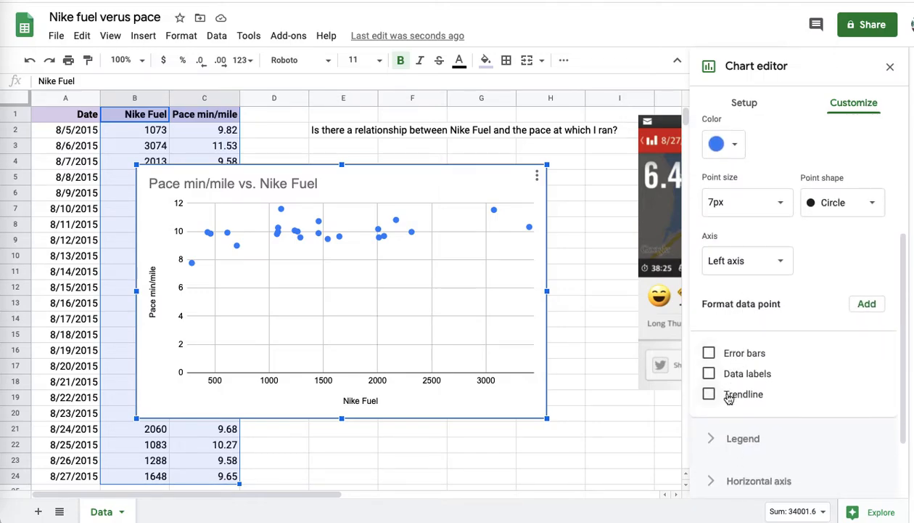
left_click(709, 393)
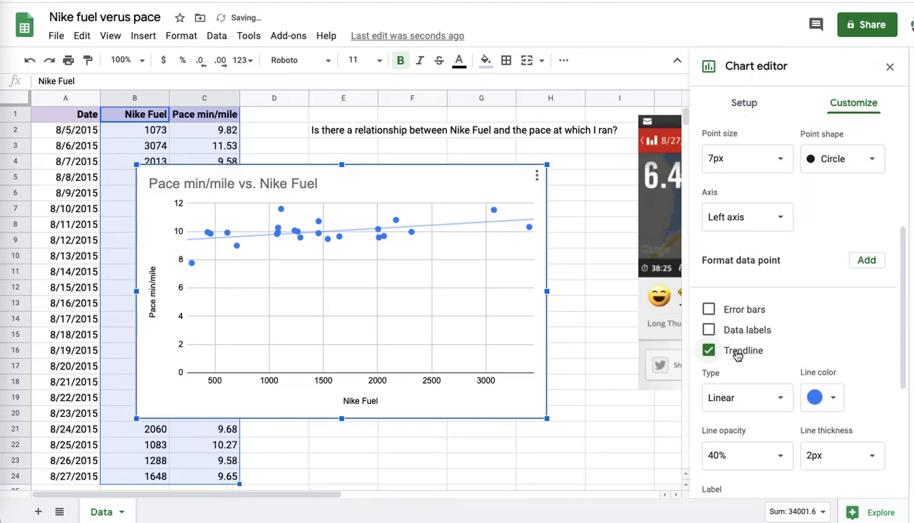
scroll("down", 3)
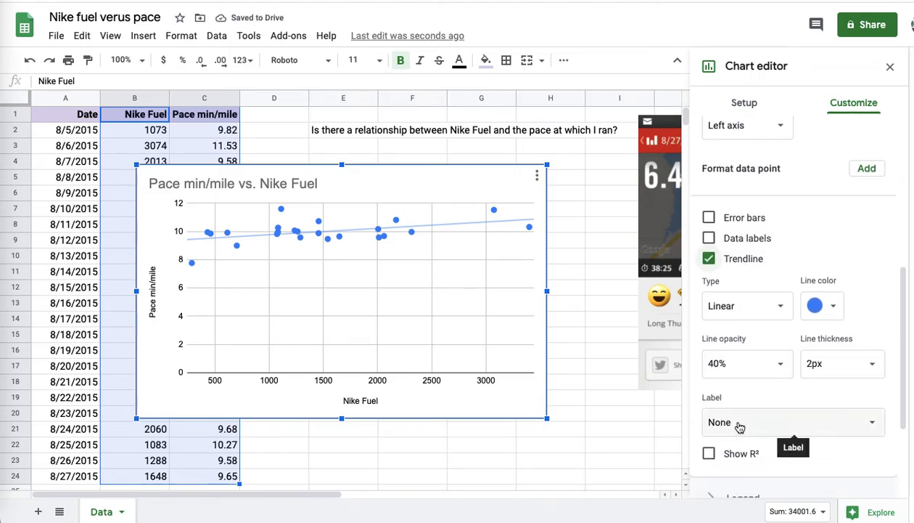
left_click(793, 421)
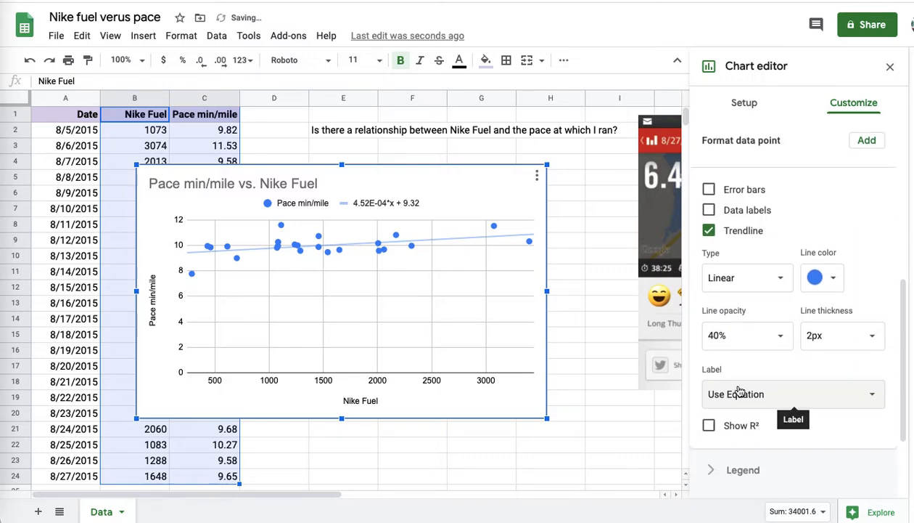
left_click(709, 424)
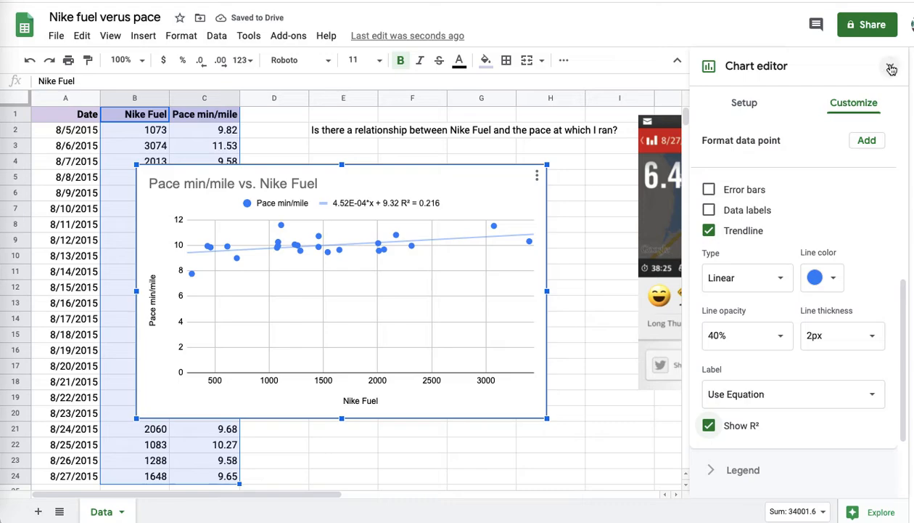
left_click(891, 67)
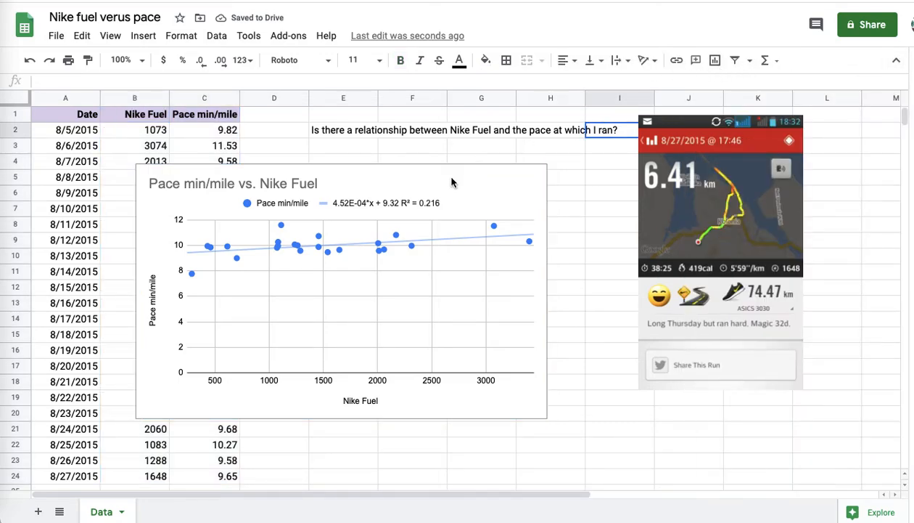
Drag the scatter chart up beside the data columns.
left_click(341, 291)
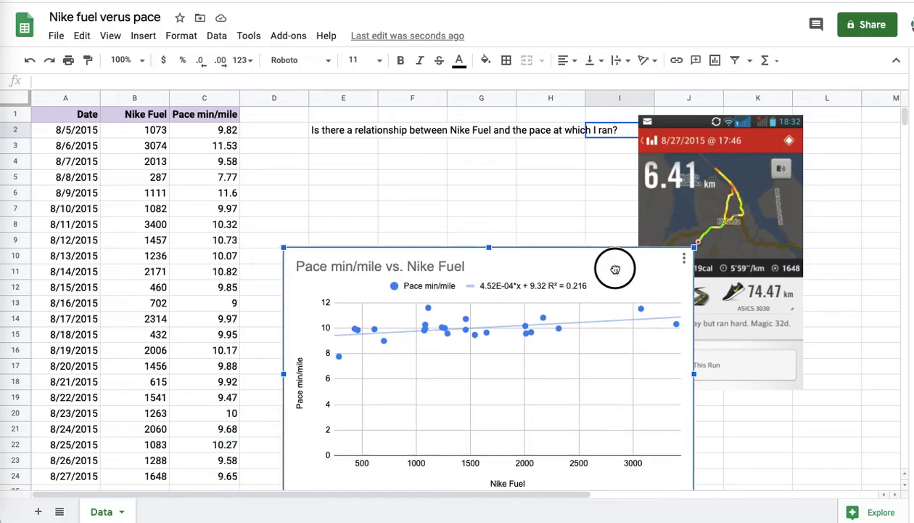
left_click_drag(615, 268, 551, 200)
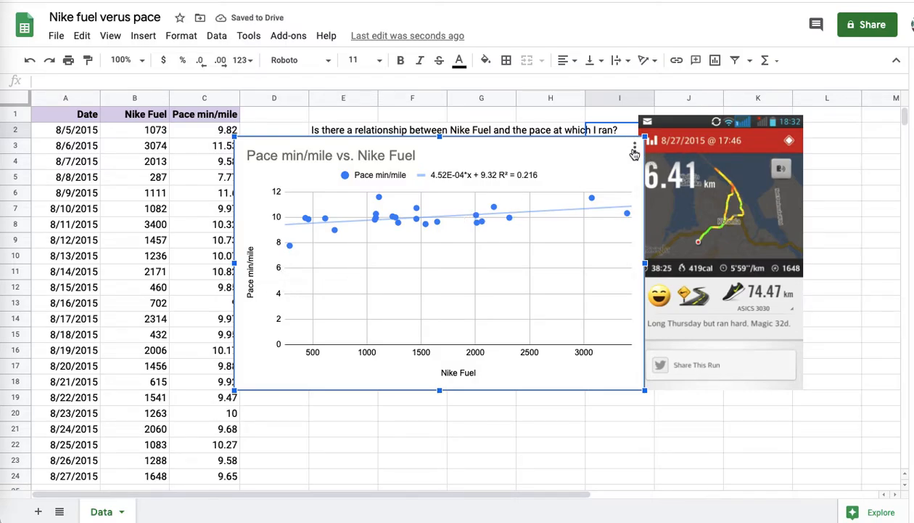
left_click(635, 148)
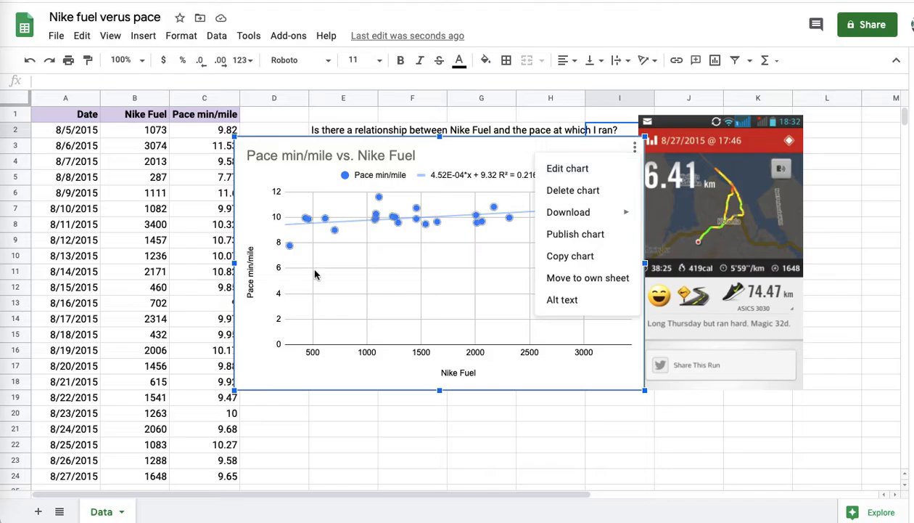
mouse_move(573, 190)
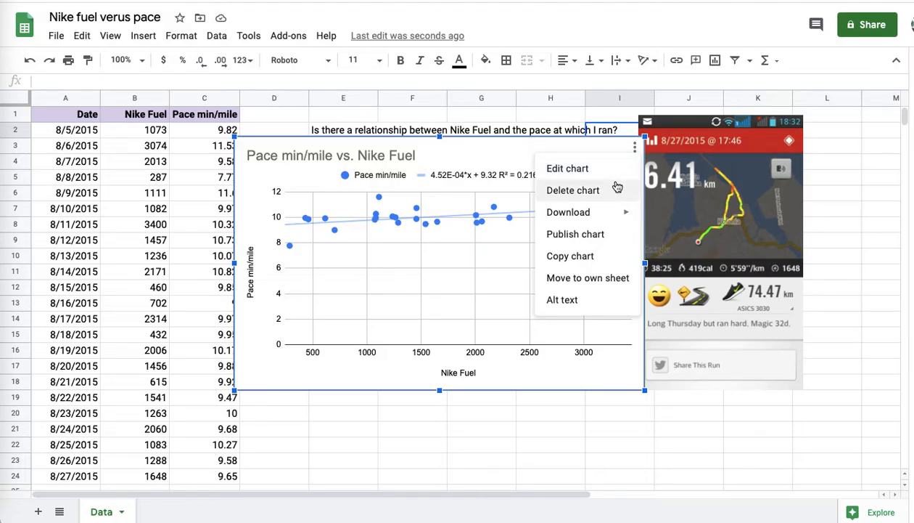
Edit the chart and set the vertical axis minimum to 7.
left_click(567, 168)
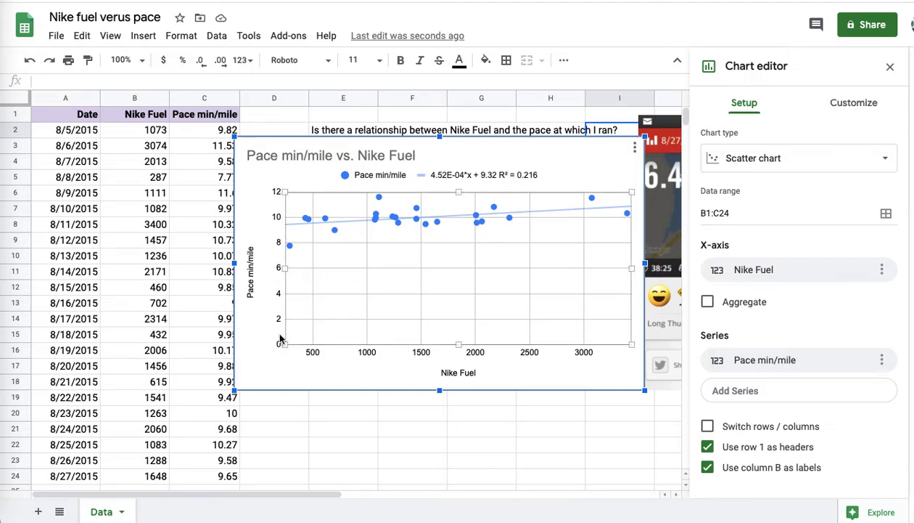
mouse_move(395, 254)
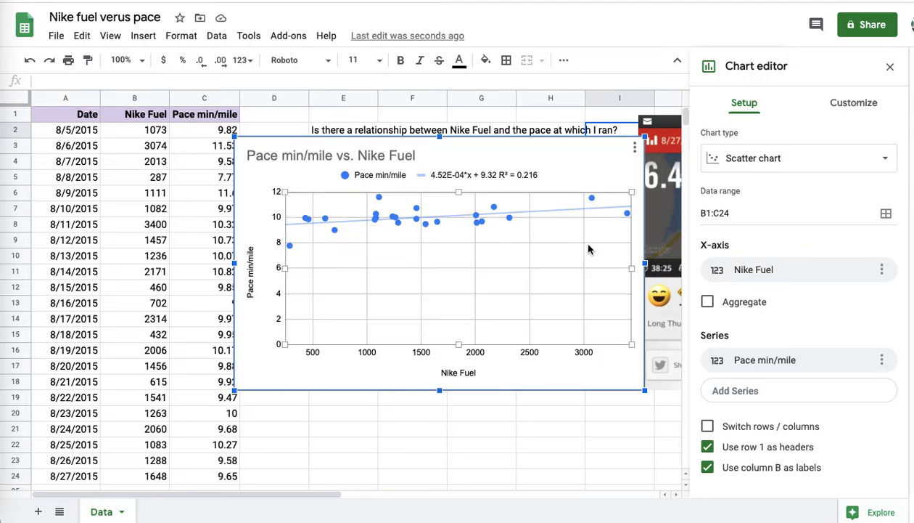
mouse_move(409, 278)
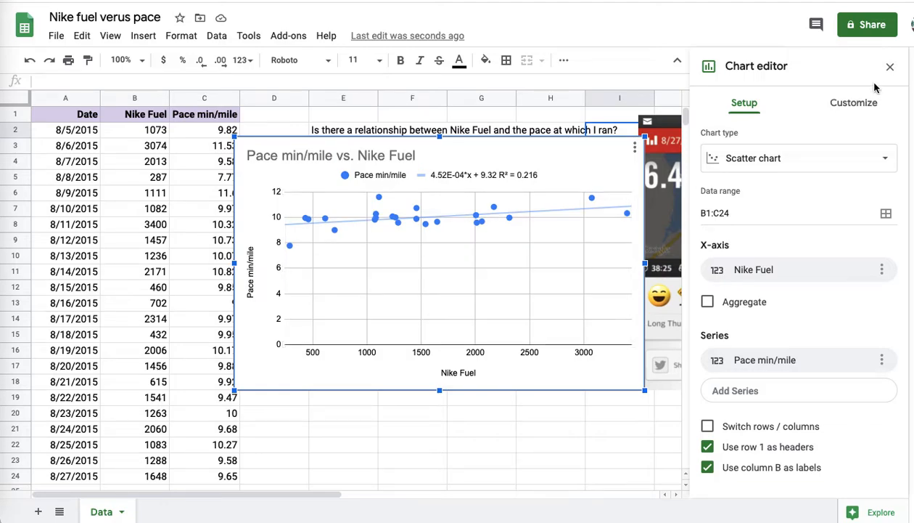
left_click(853, 101)
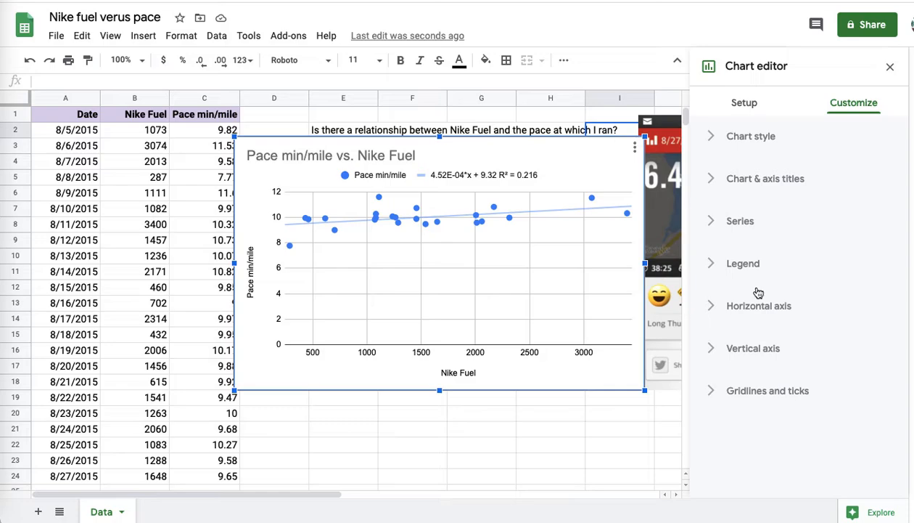
mouse_move(717, 357)
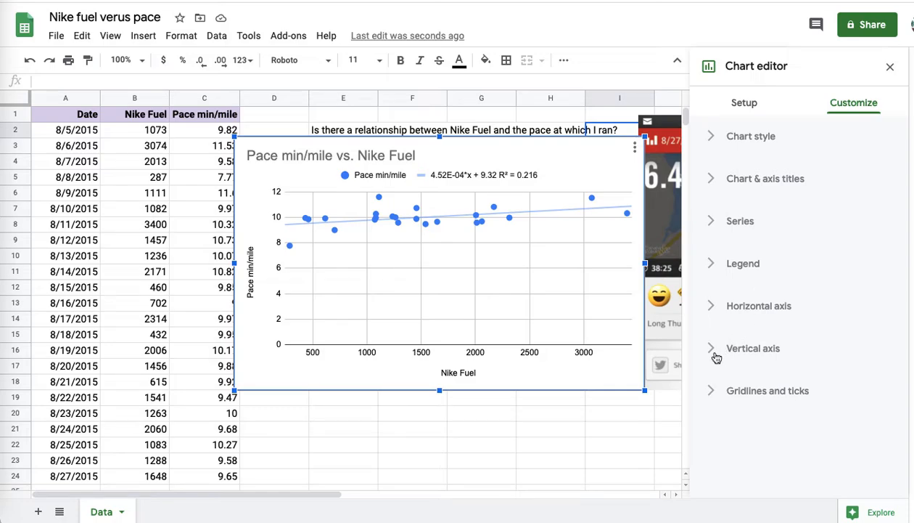
left_click(754, 348)
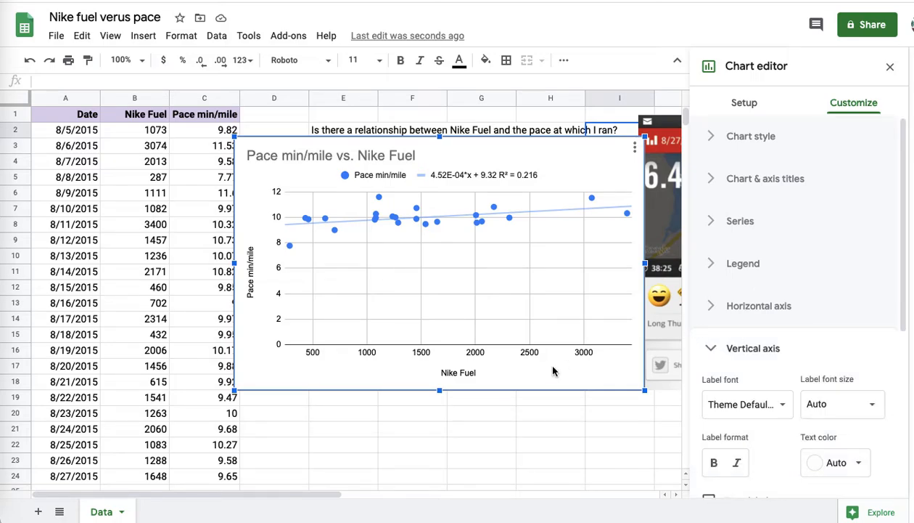
scroll("down", 3)
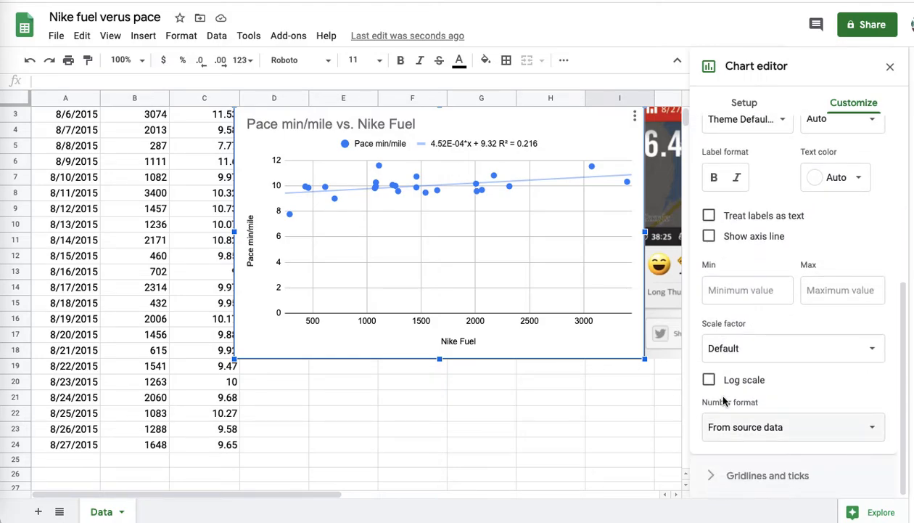
left_click(747, 291)
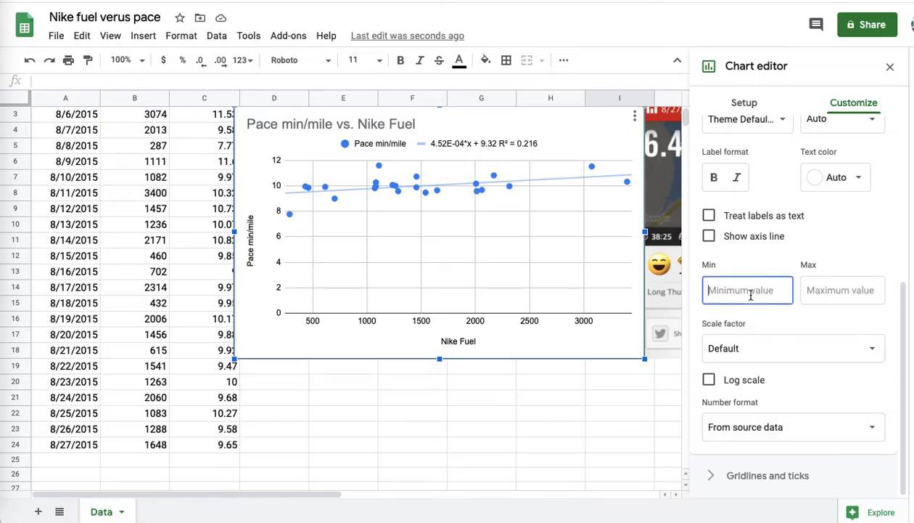
type("7")
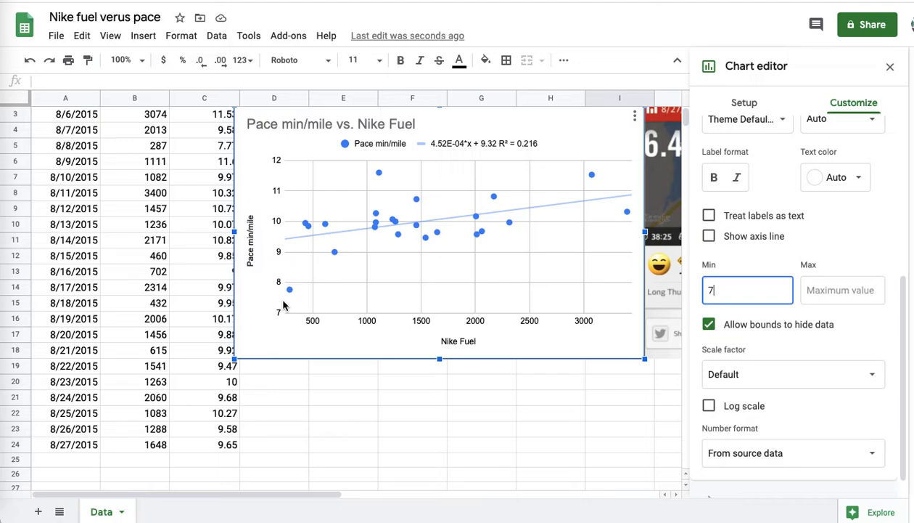
mouse_move(470, 268)
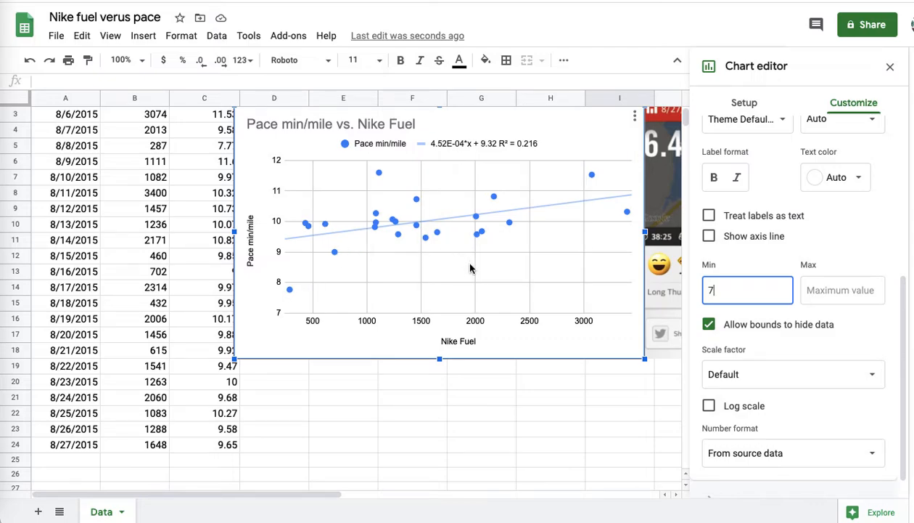
mouse_move(465, 216)
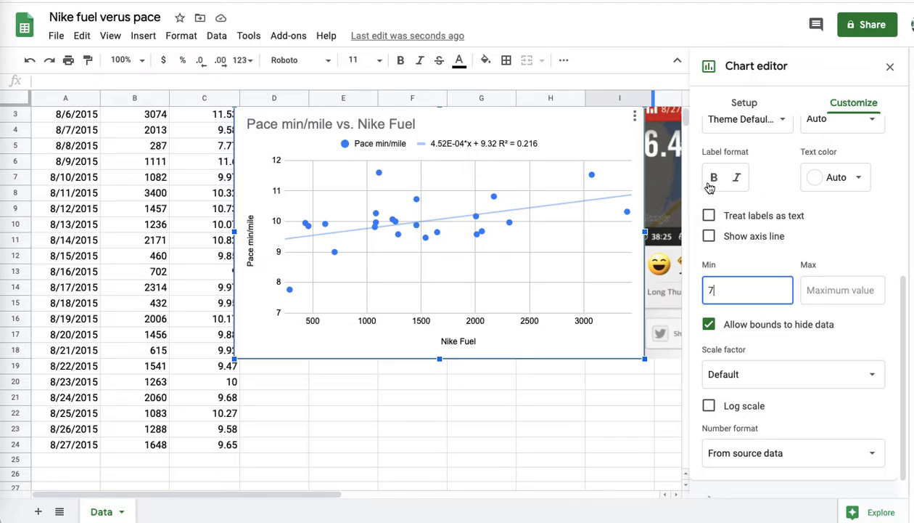
mouse_move(569, 191)
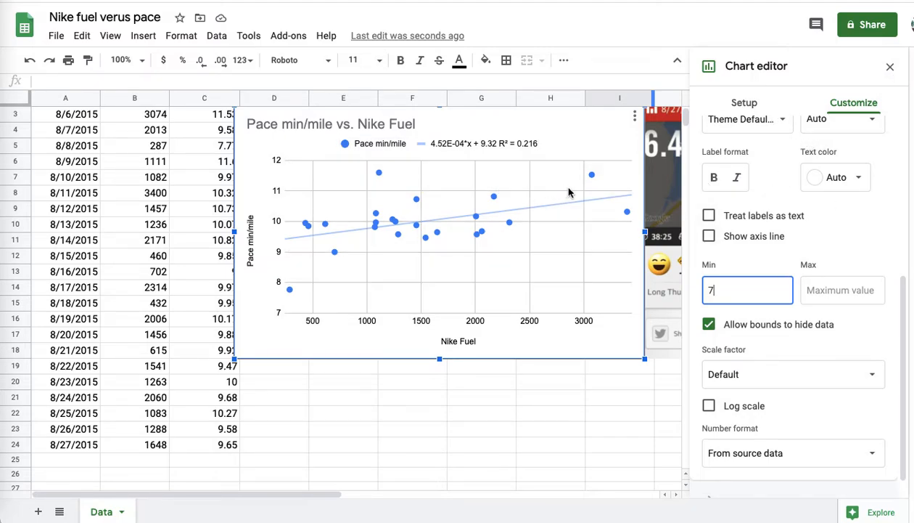
mouse_move(414, 200)
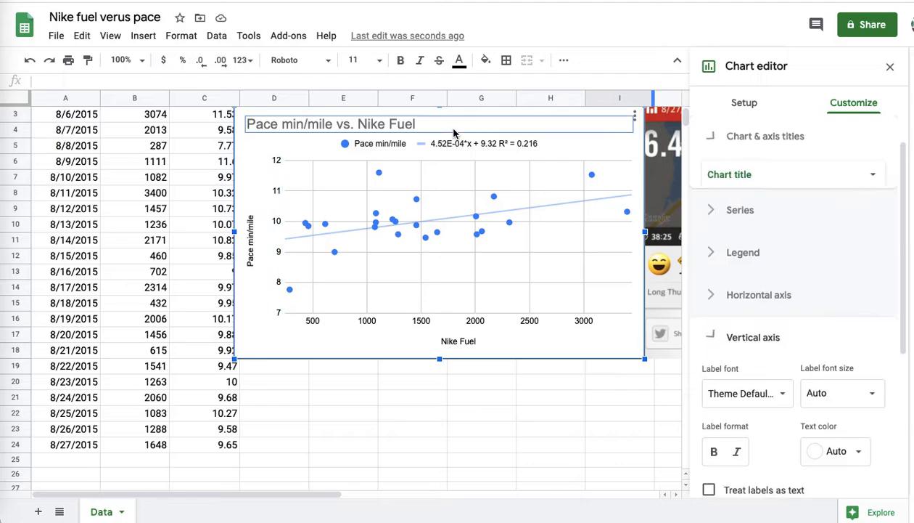
Move the chart lower on the sheet, below the question.
left_click(765, 136)
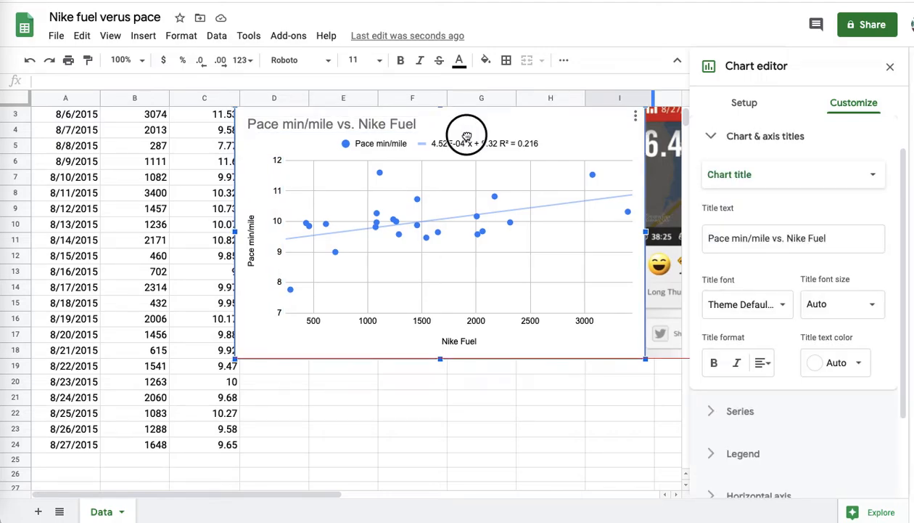
left_click_drag(468, 136, 472, 151)
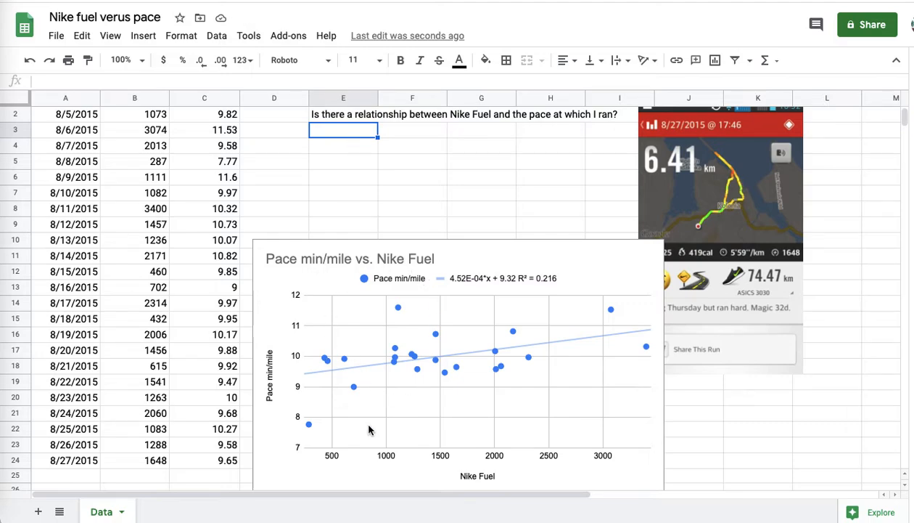
mouse_move(514, 376)
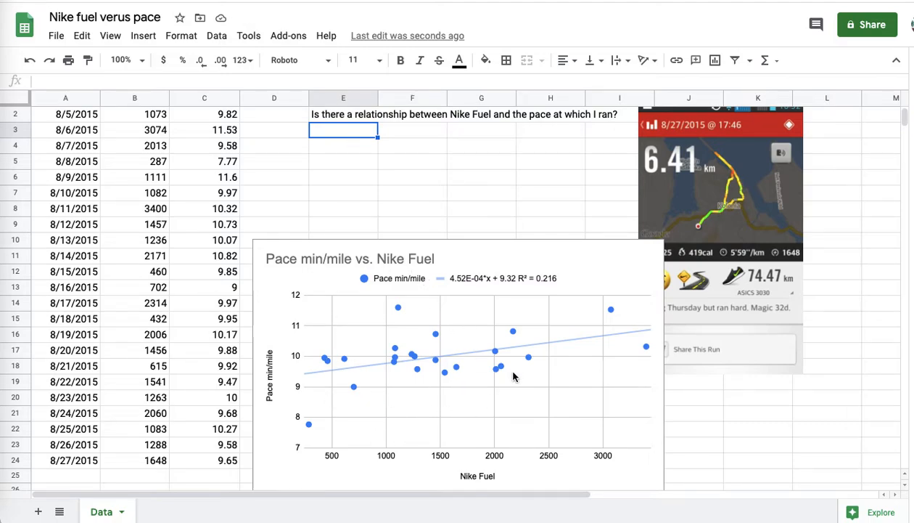
mouse_move(452, 150)
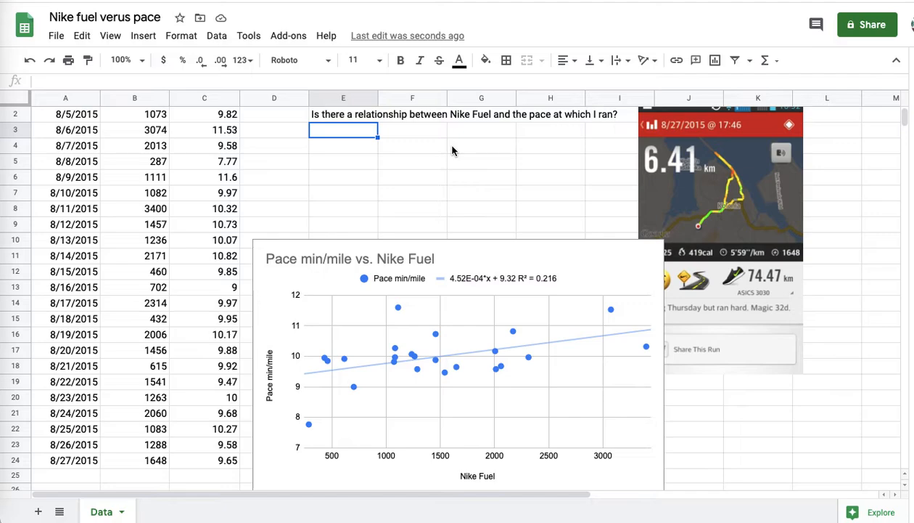
mouse_move(566, 281)
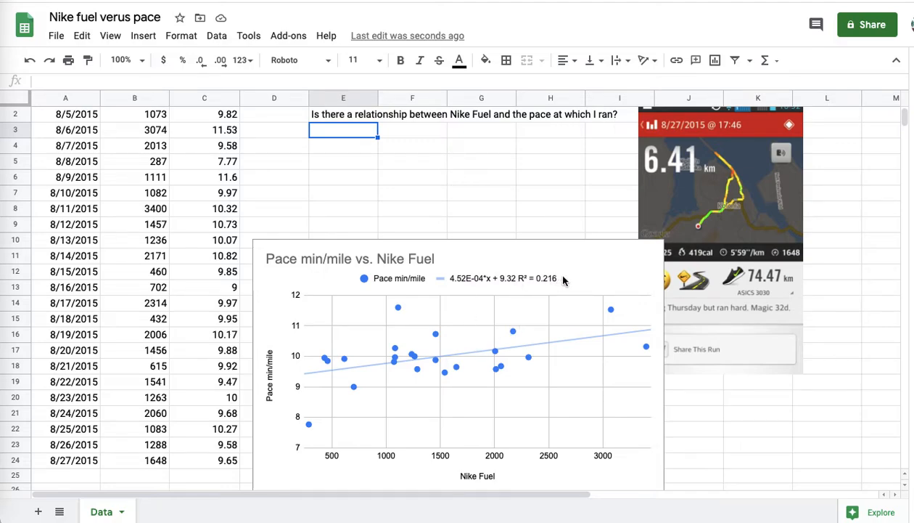
mouse_move(475, 286)
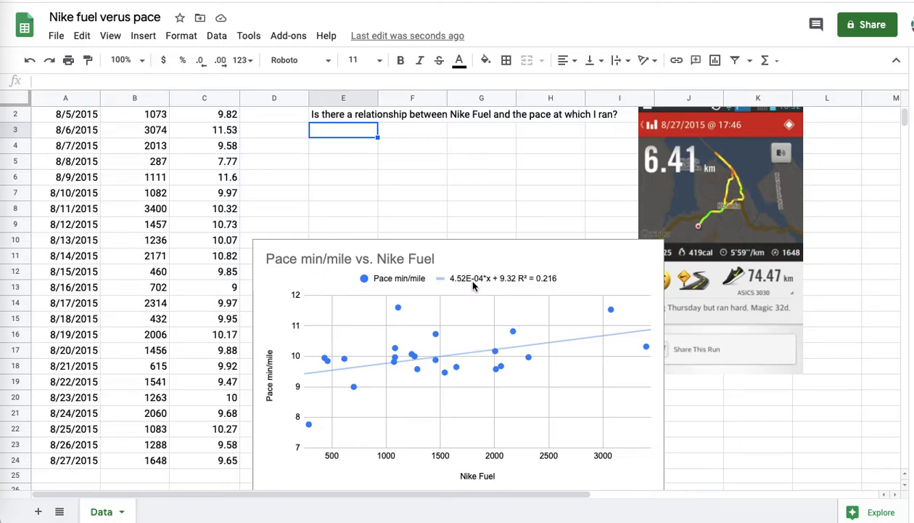
Label E3 'slope' and compute =SLOPE of pace against Nike Fuel in F3, giving 0.0004519548851.
left_click(458, 305)
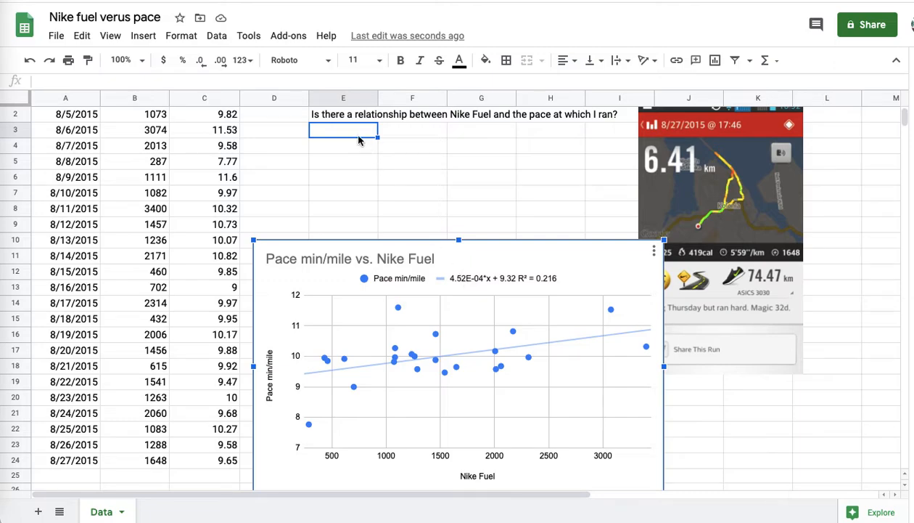
type("slope")
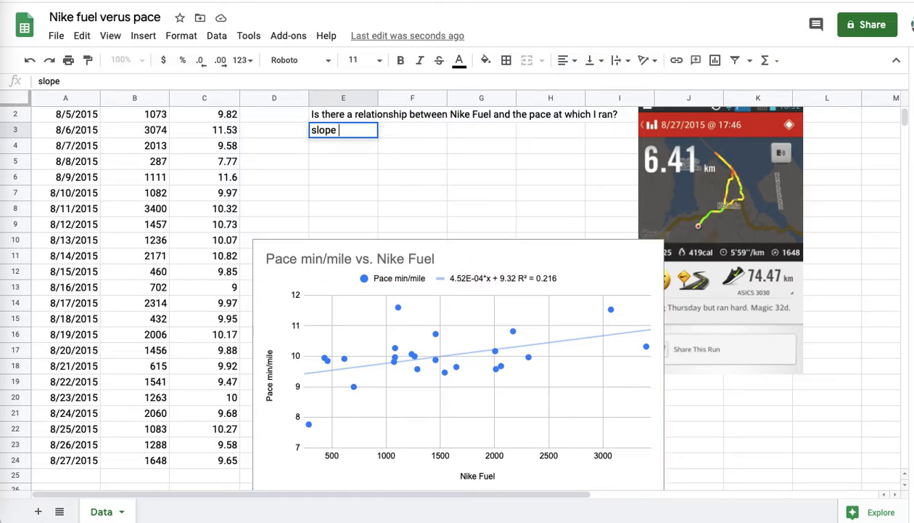
type("=")
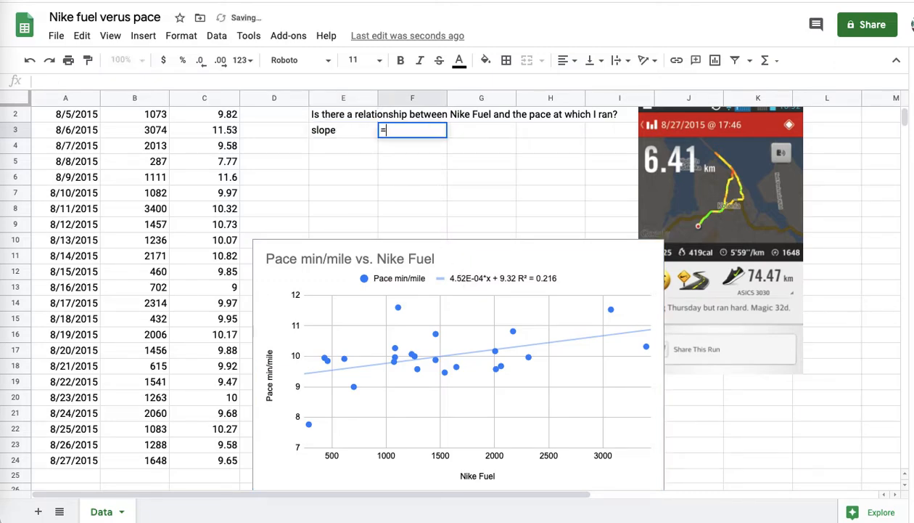
type("slope(")
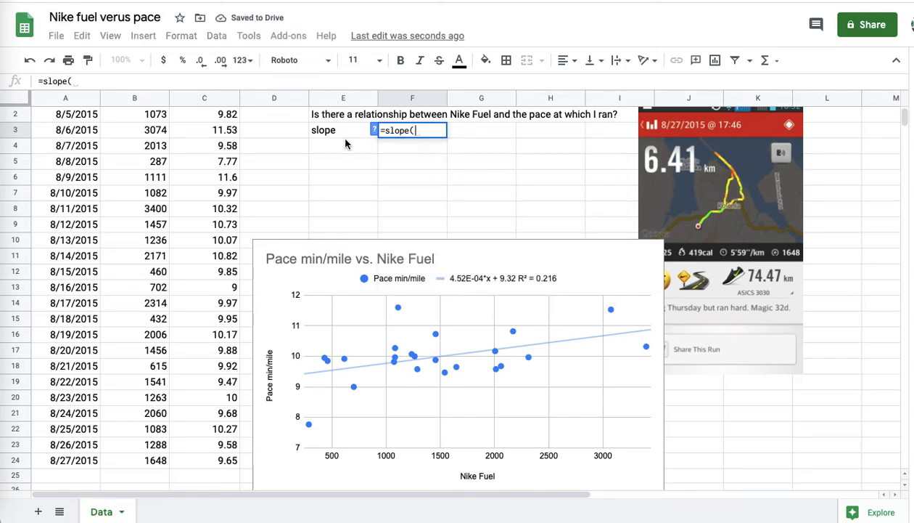
left_click(203, 98)
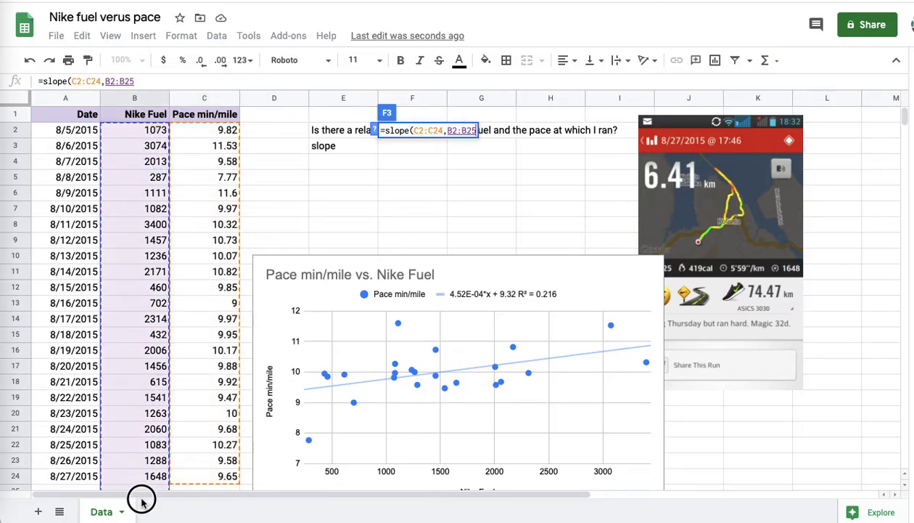
scroll("down", 3)
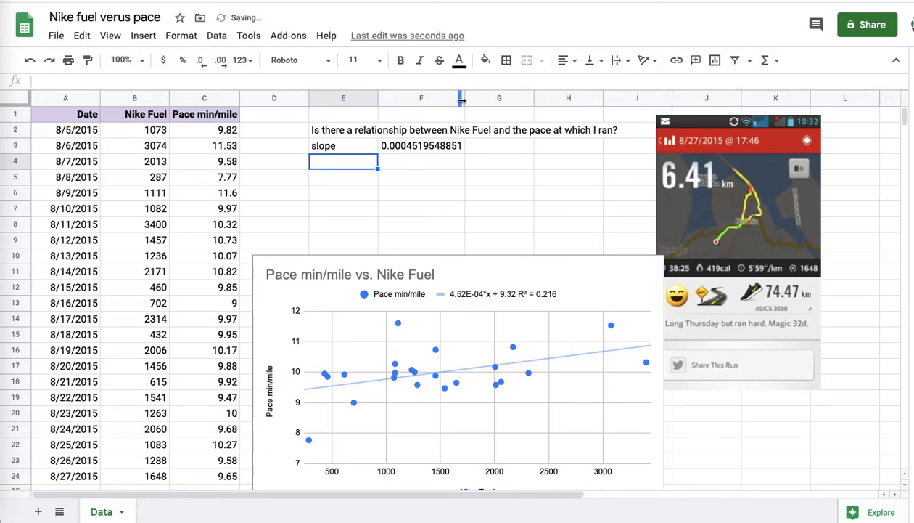
mouse_move(467, 299)
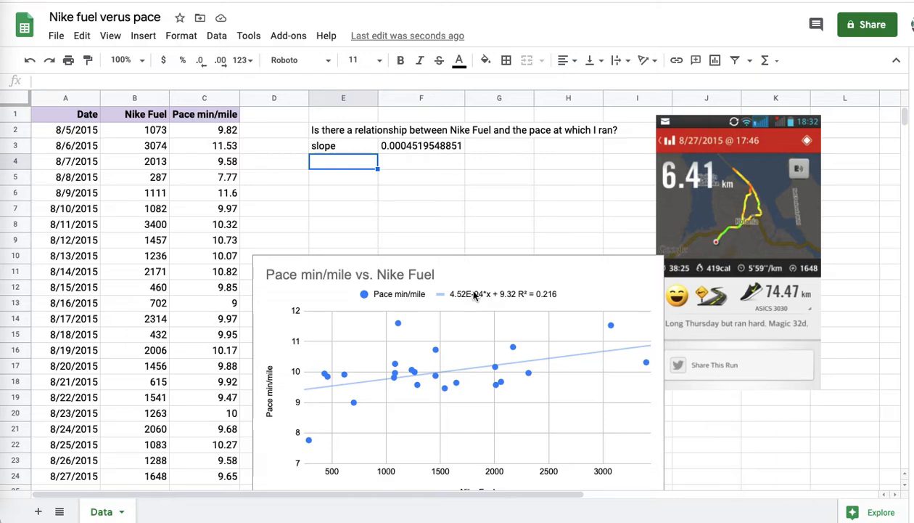
mouse_move(470, 304)
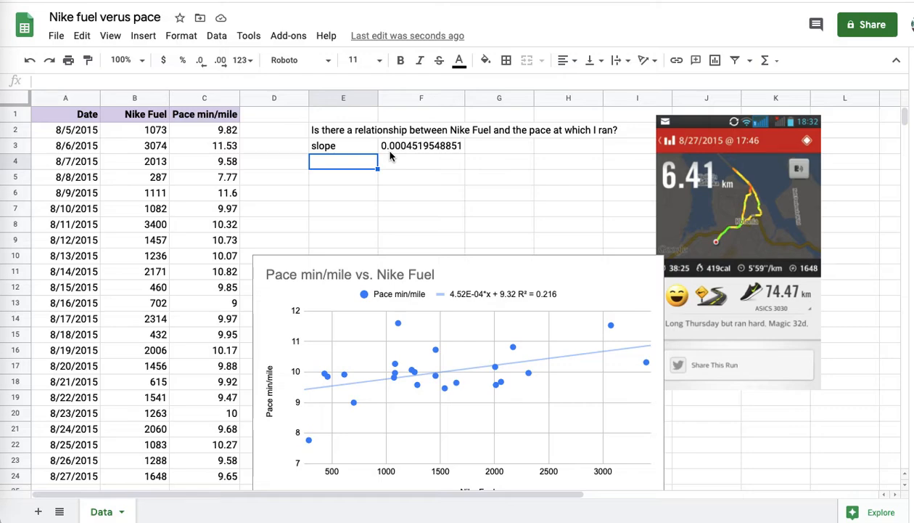
Label the row '(intercept)' and compute =intercept(C2:C24,B2:B24), giving 9.318981723.
type("(intercept")
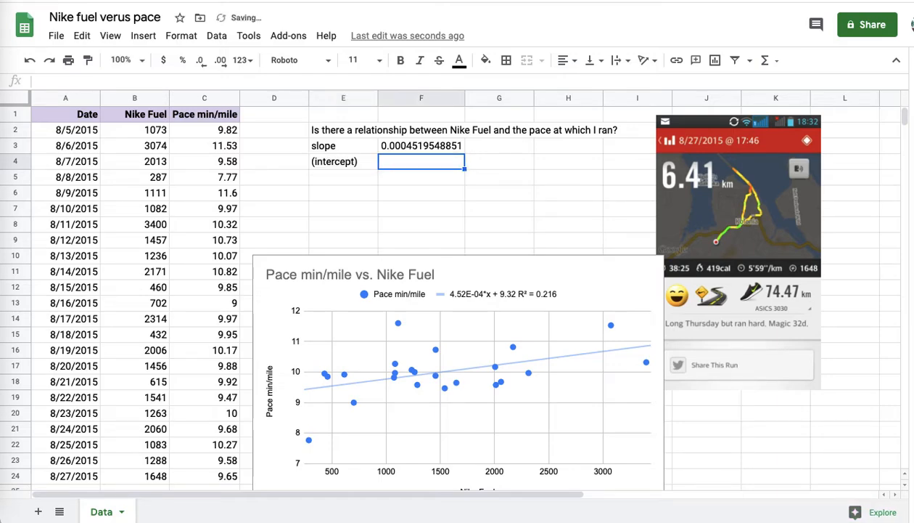
type("=in")
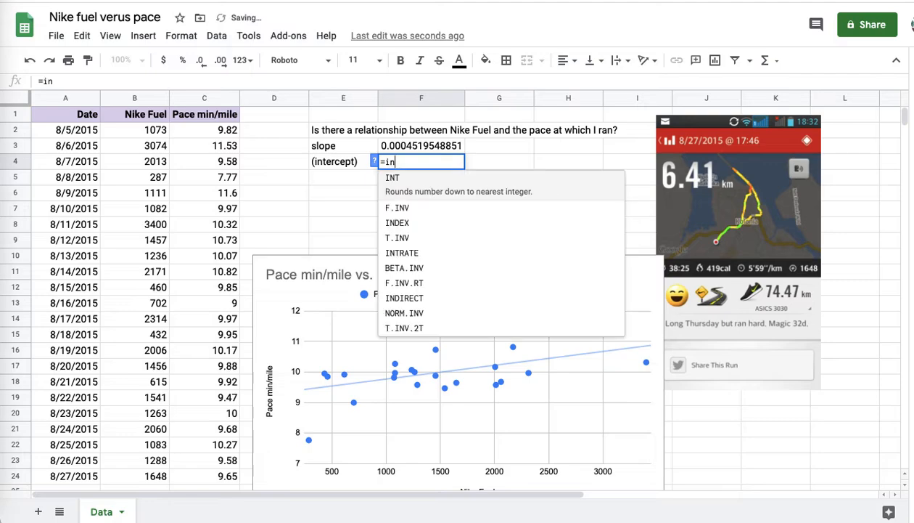
type("tercept(")
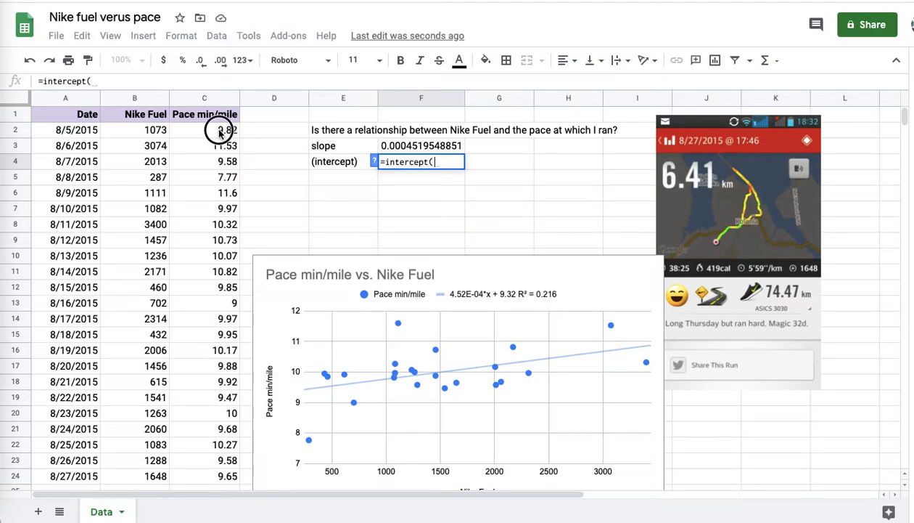
left_click_drag(204, 129, 204, 476)
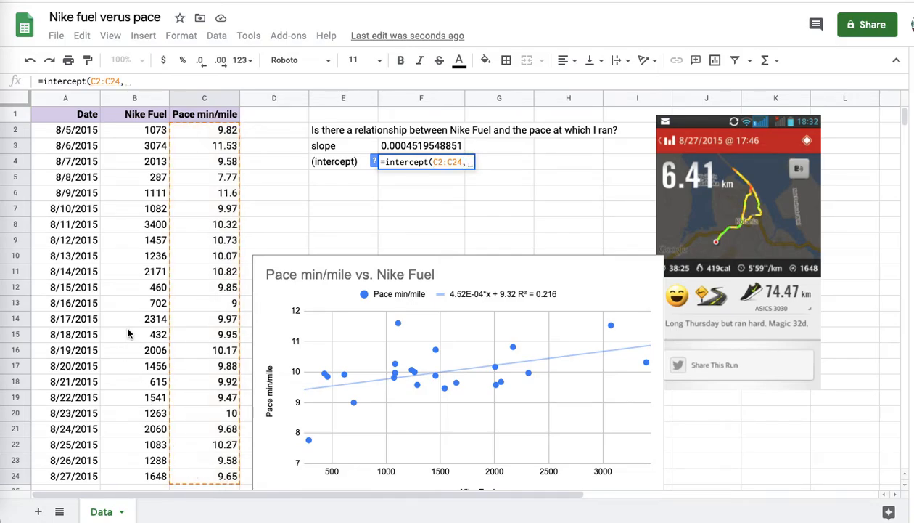
left_click_drag(134, 129, 152, 476)
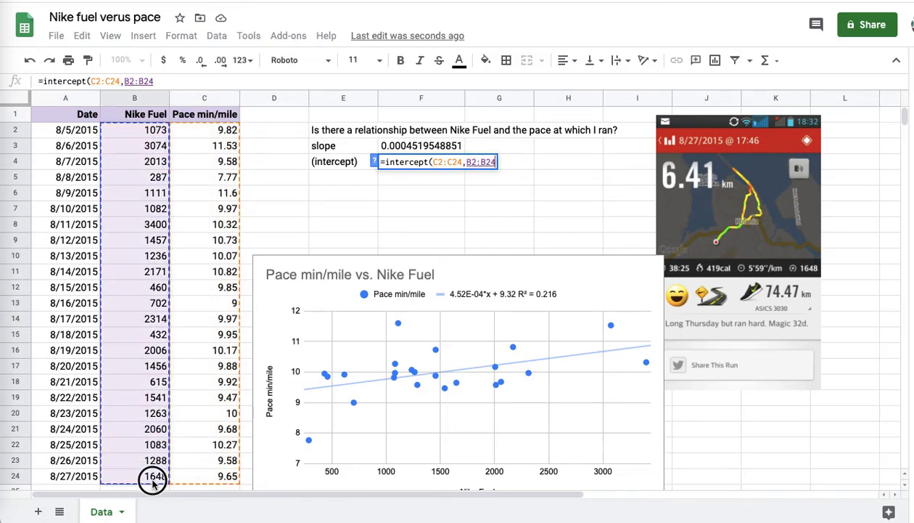
key("enter")
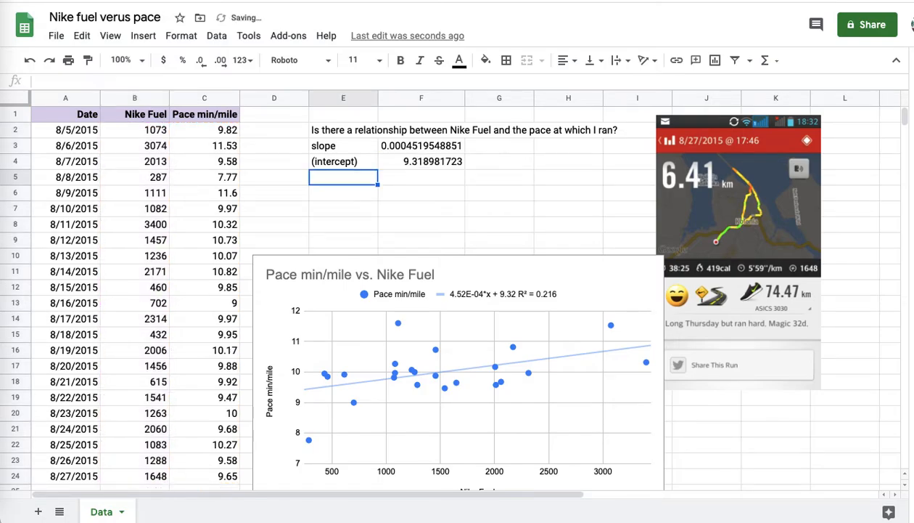
mouse_move(378, 194)
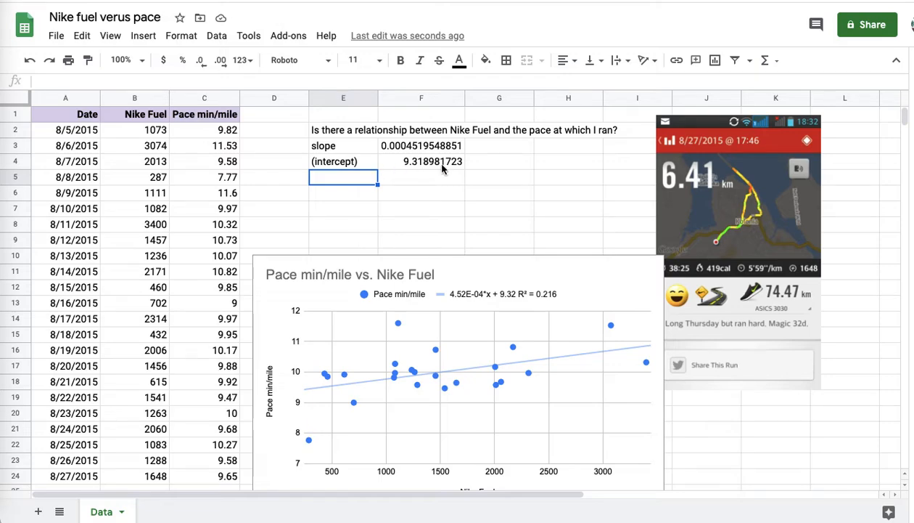
mouse_move(363, 168)
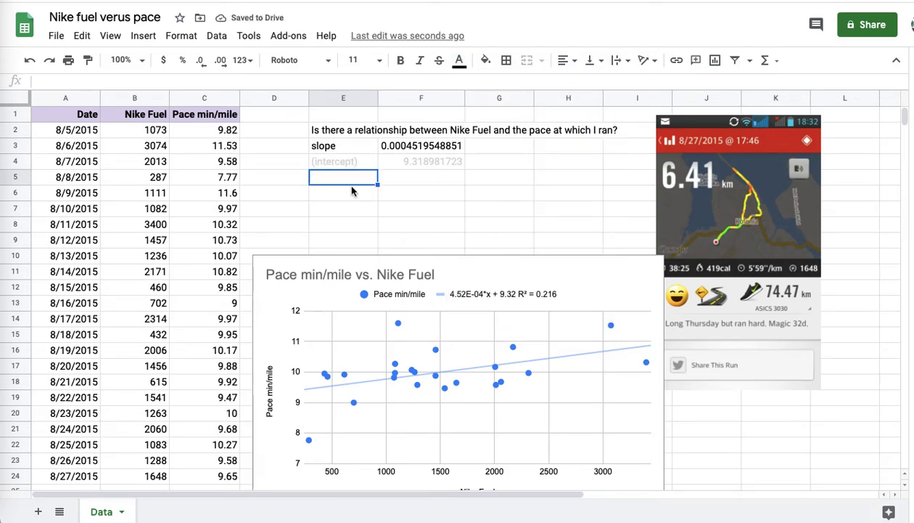
Label E5 'correlation' and compute =correl(C2:C24,B2:B24) in F5, giving 0.465168329.
type("correlation")
left_click(421, 175)
type("=")
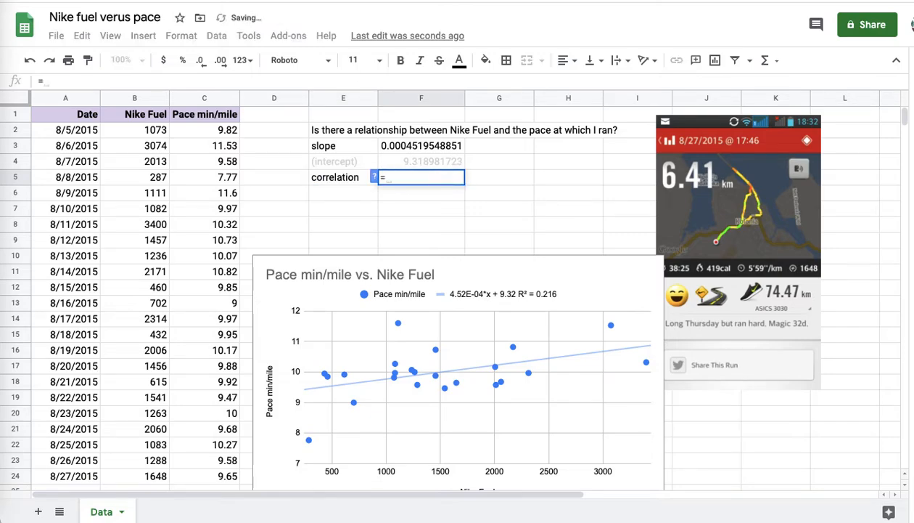
type("correl")
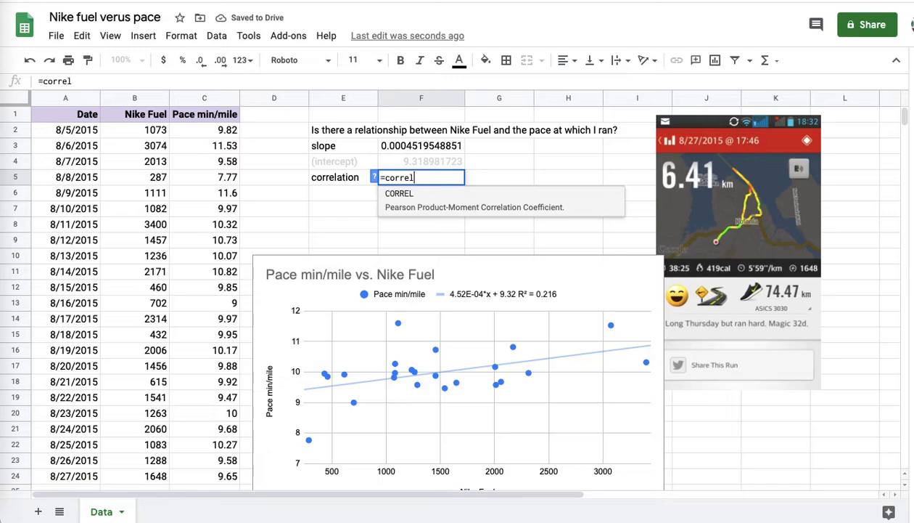
left_click(203, 131)
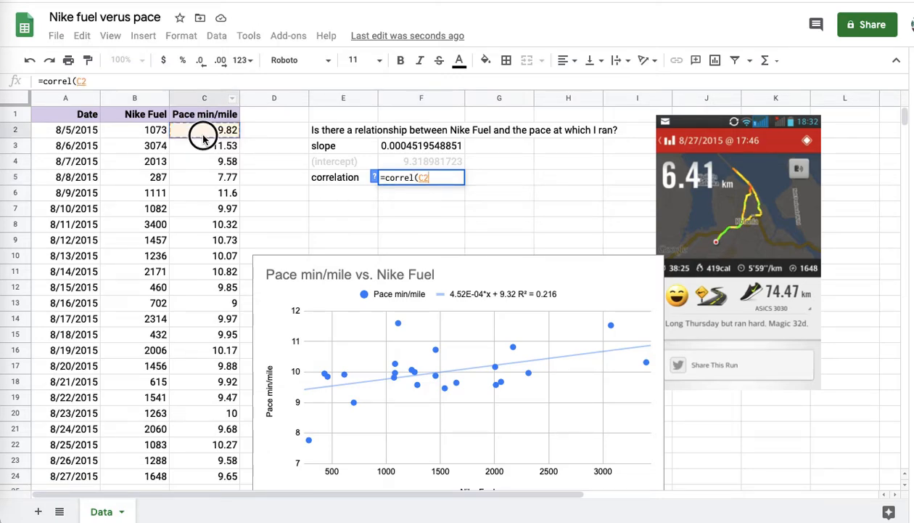
left_click_drag(204, 129, 203, 477)
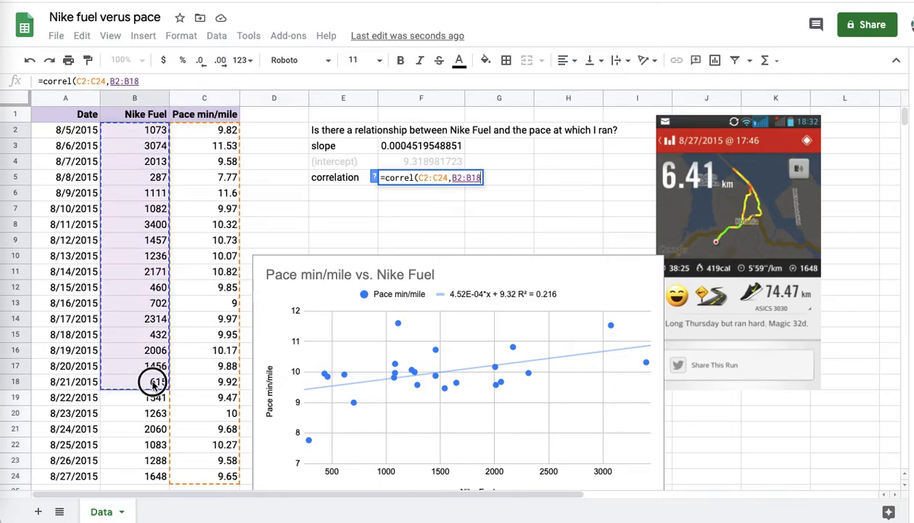
left_click_drag(153, 381, 153, 476)
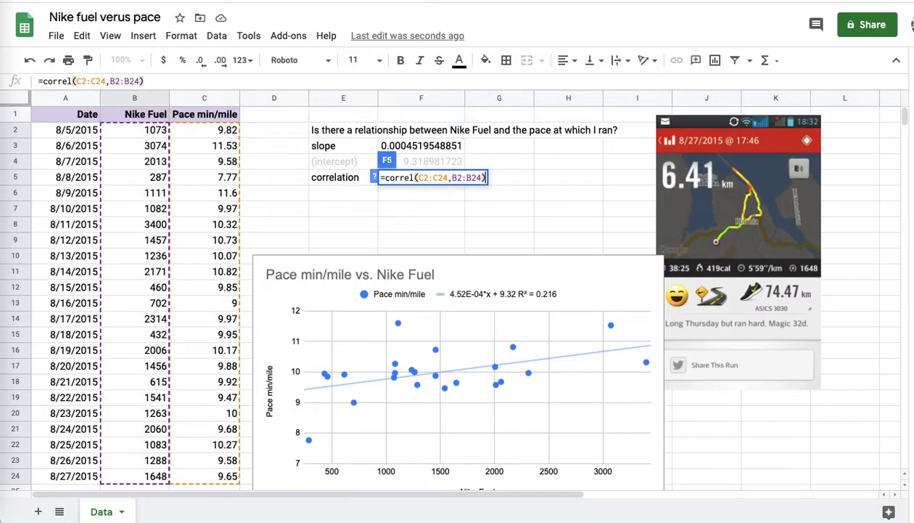
key("Enter")
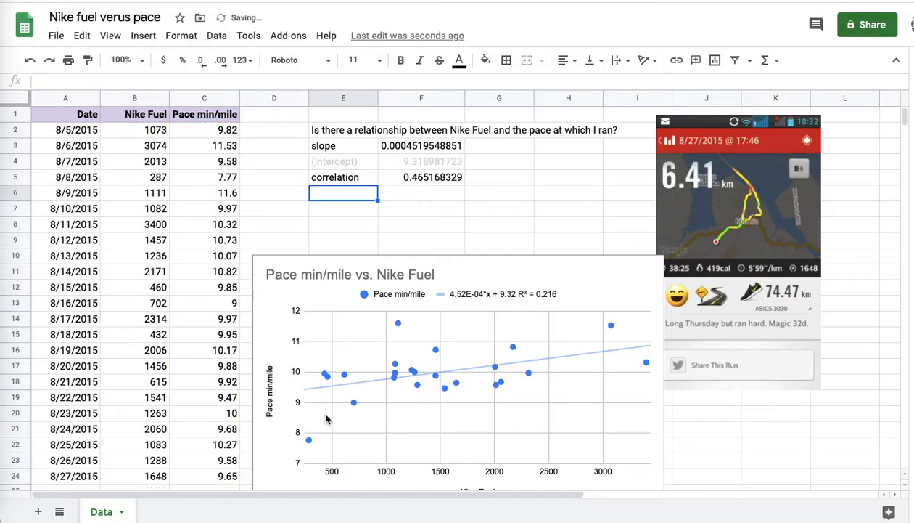
left_click(421, 177)
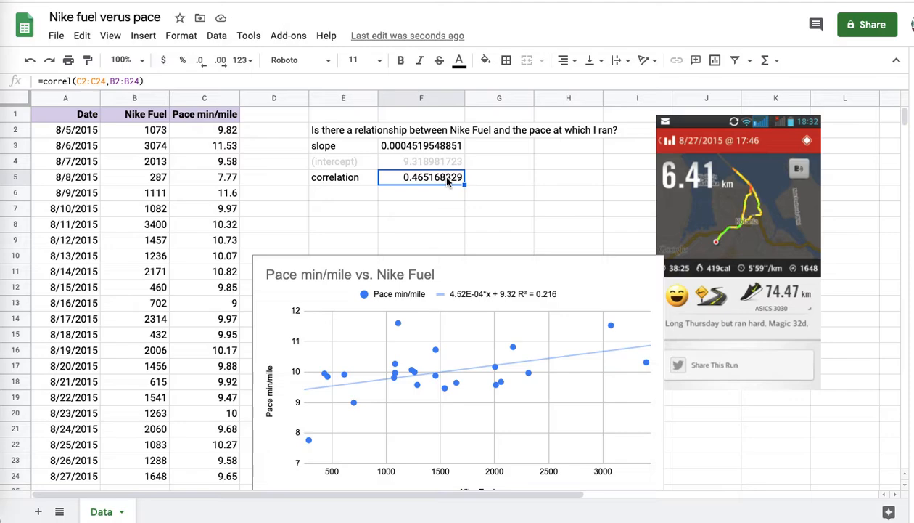
left_click(500, 177)
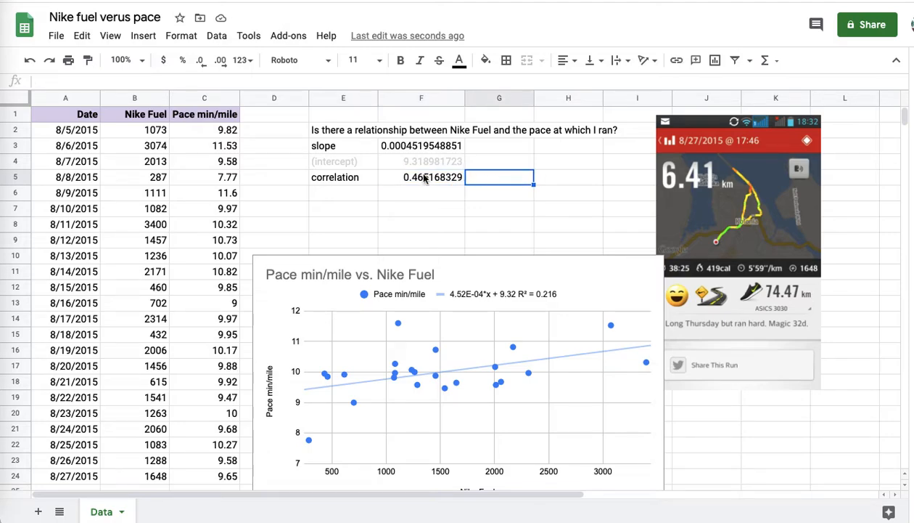
Record strength 'moderate' in row 6 and nature 'positive' in row 7.
type("stren")
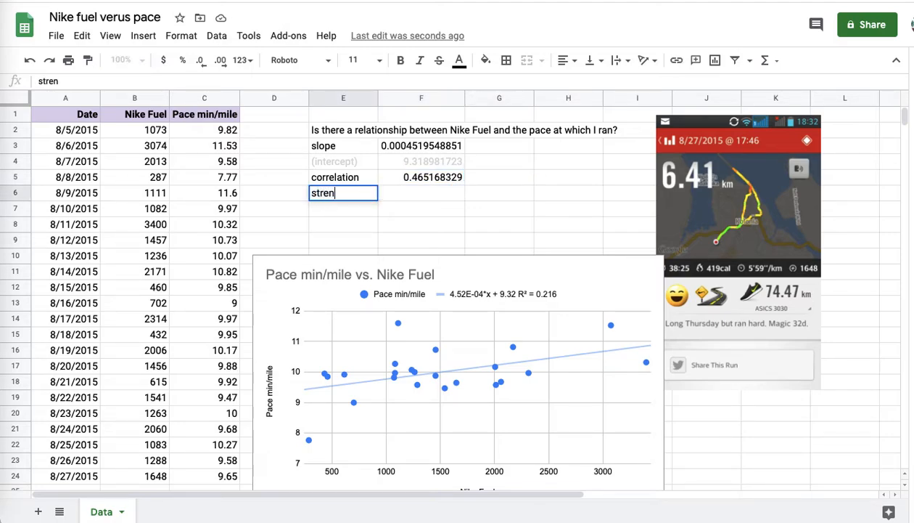
type("Moderate")
left_click(343, 207)
type("pos")
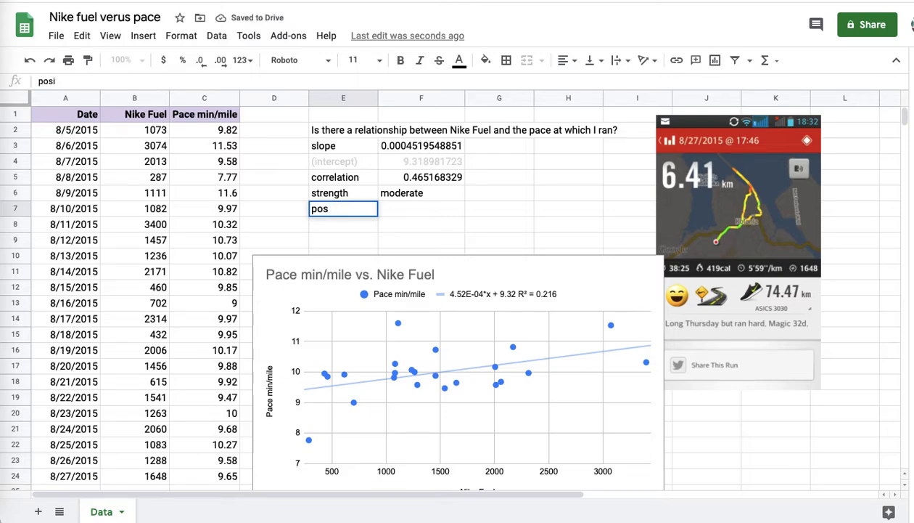
type("nature")
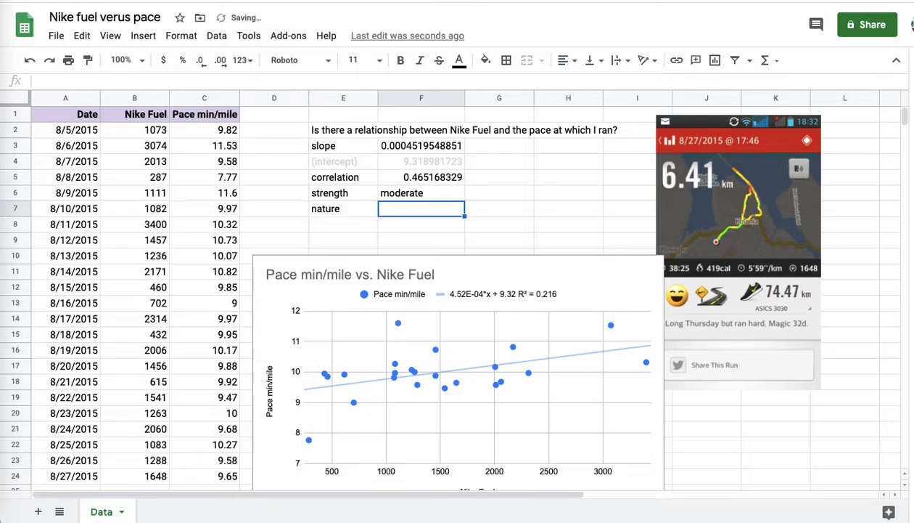
type("positive")
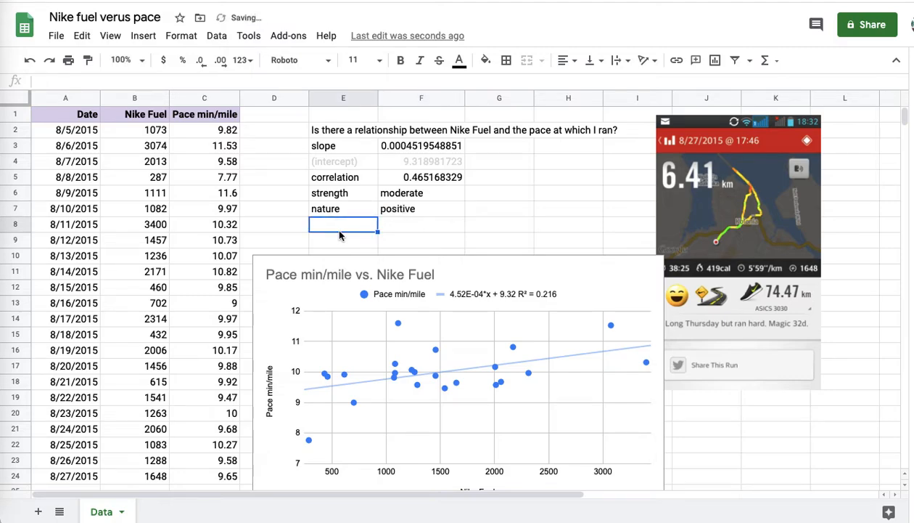
left_click(421, 178)
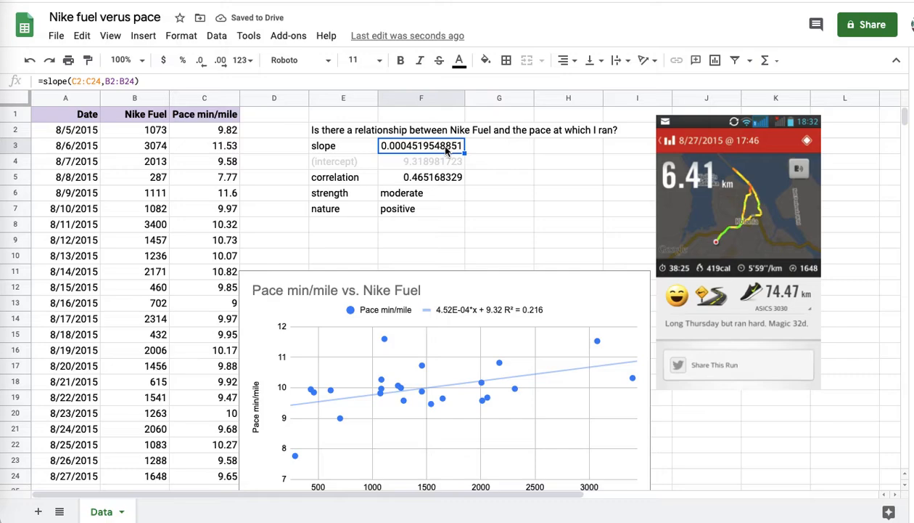
mouse_move(492, 172)
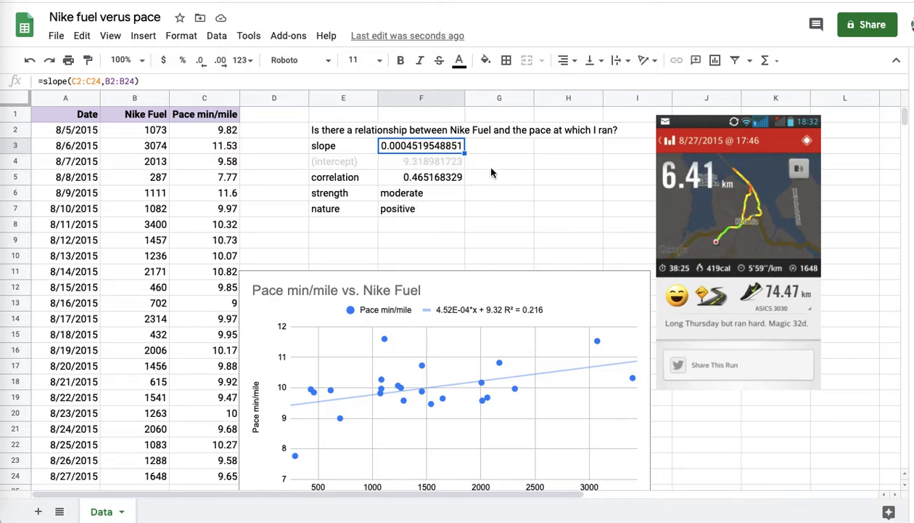
mouse_move(508, 173)
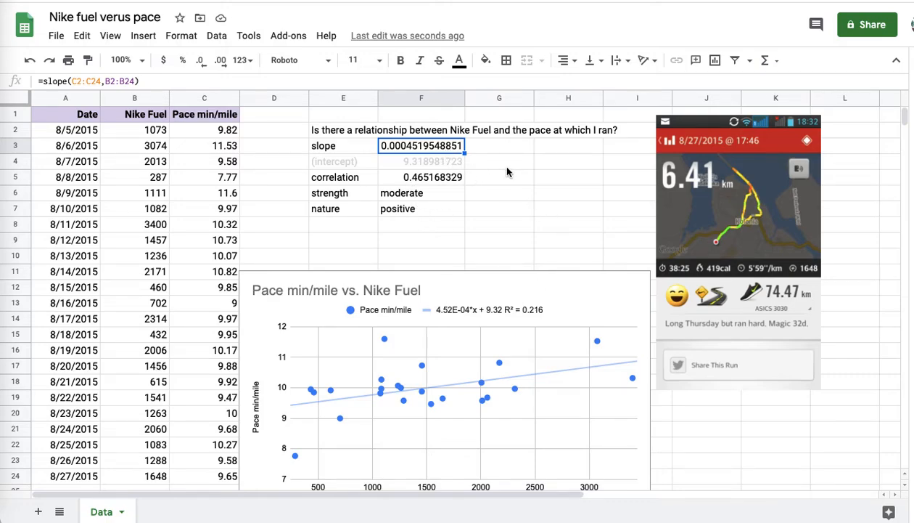
mouse_move(477, 150)
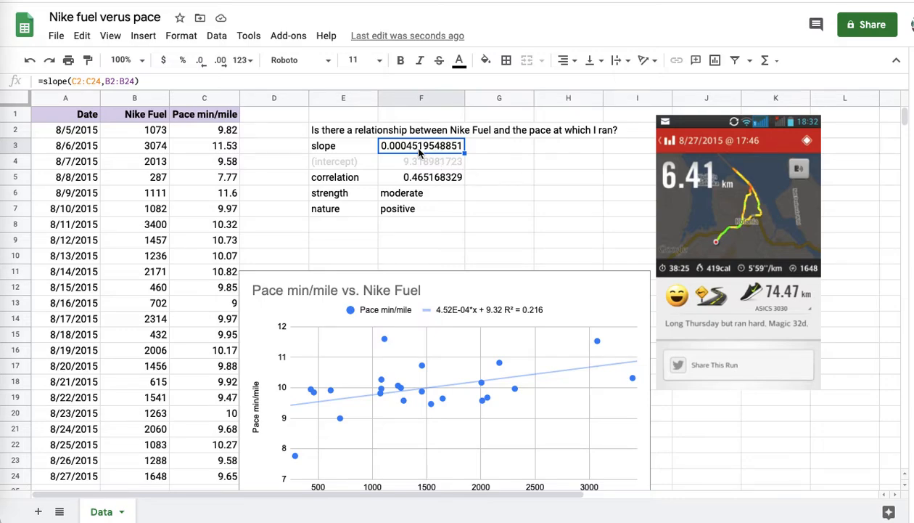
mouse_move(362, 166)
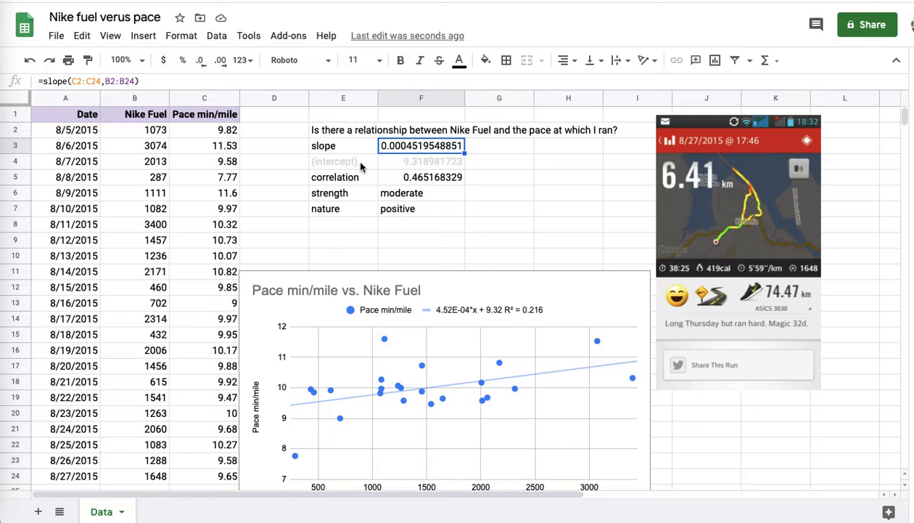
mouse_move(459, 173)
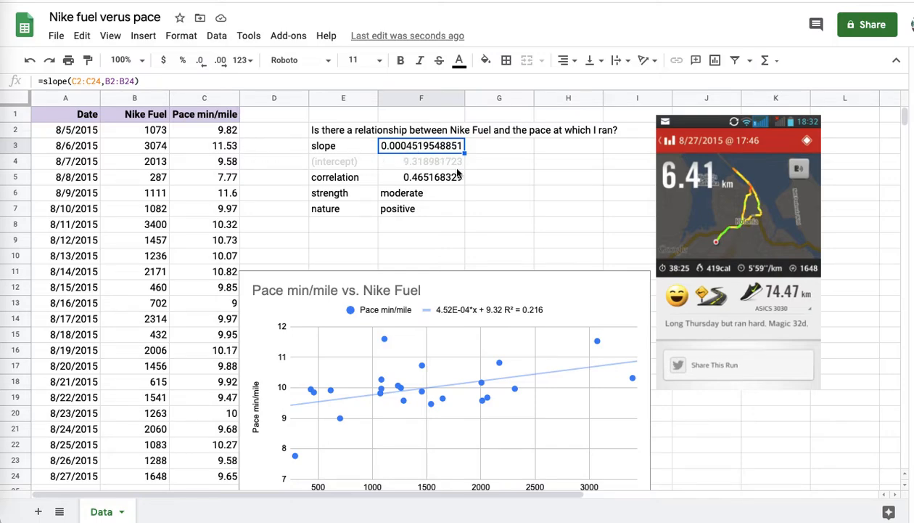
mouse_move(465, 209)
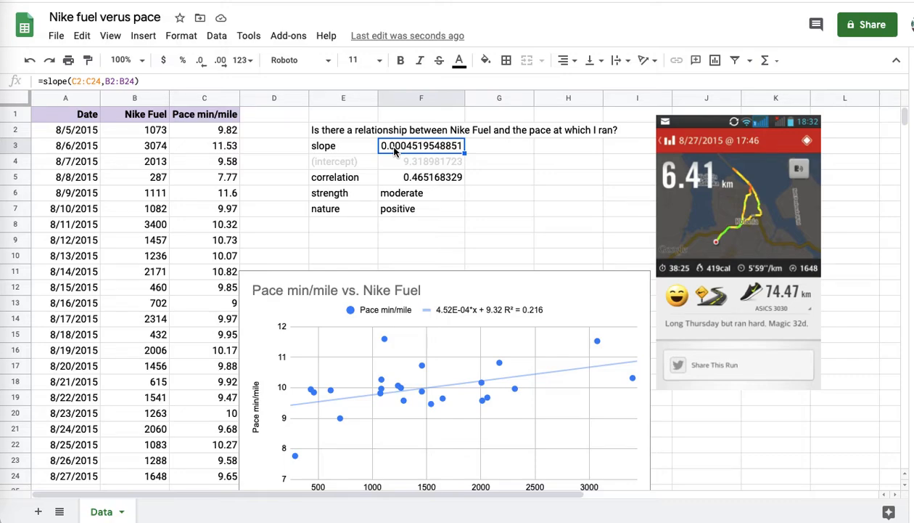
left_click(421, 177)
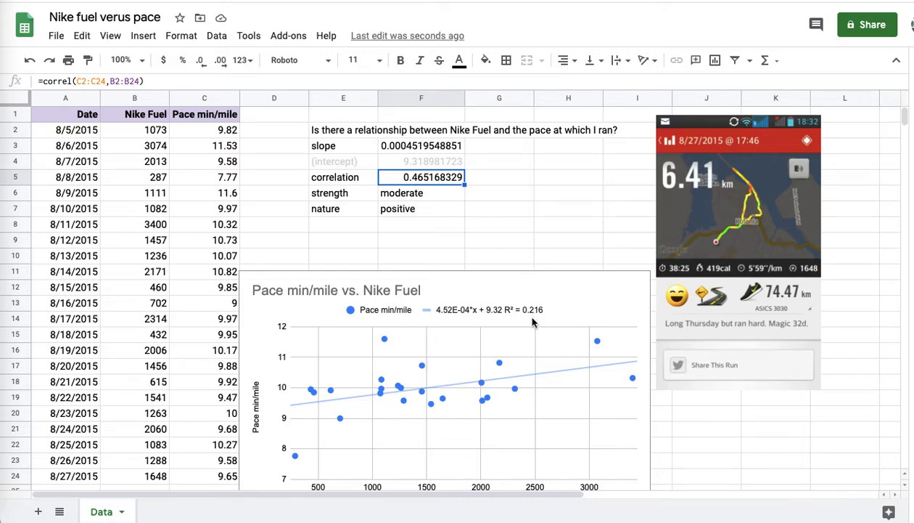
mouse_move(476, 185)
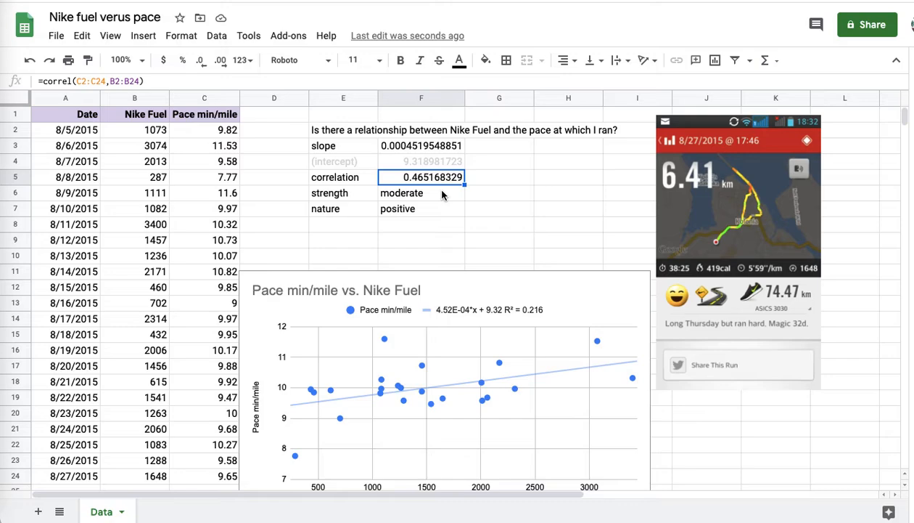
mouse_move(442, 181)
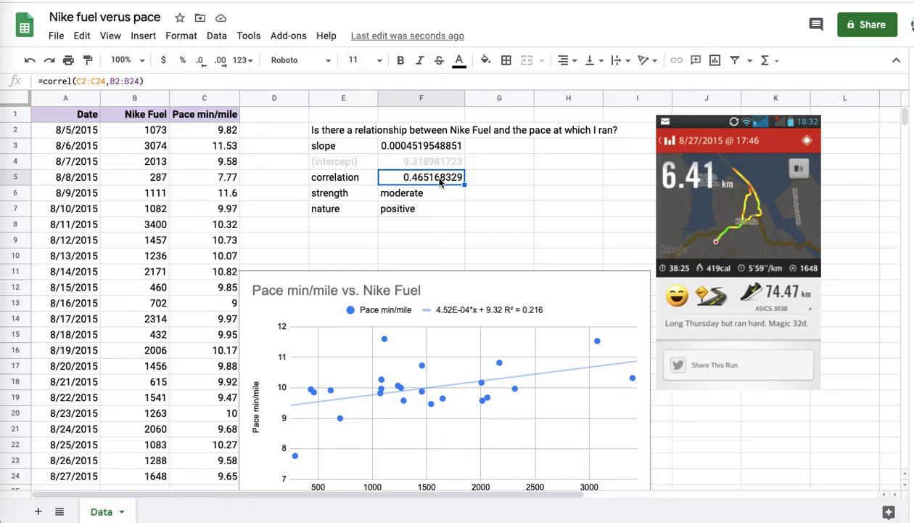
left_click(421, 191)
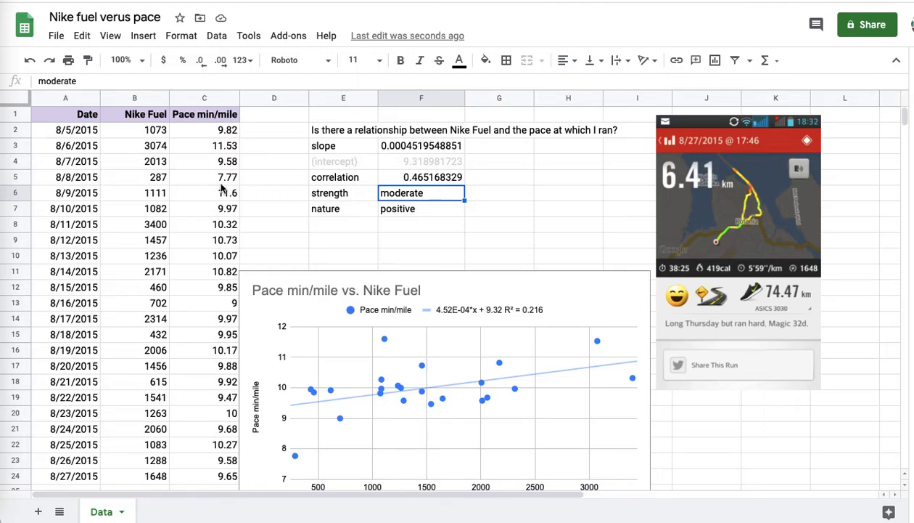
mouse_move(138, 180)
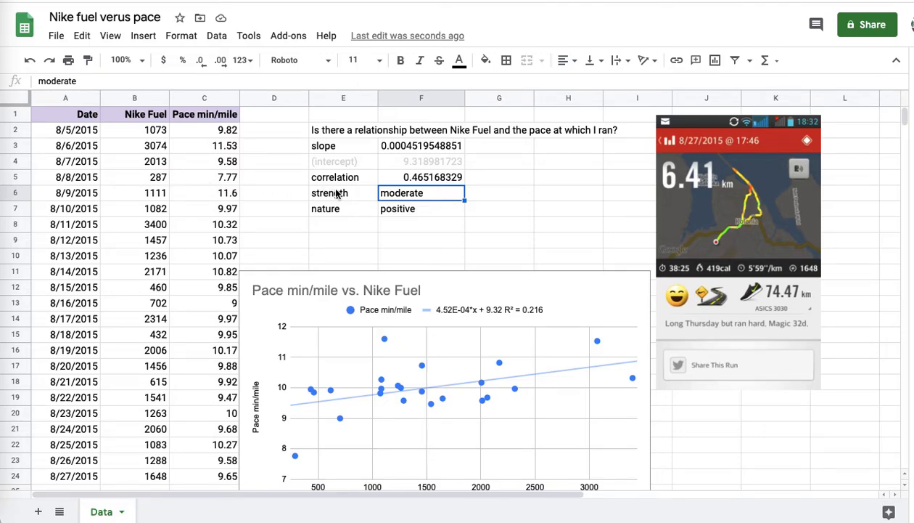
left_click(329, 191)
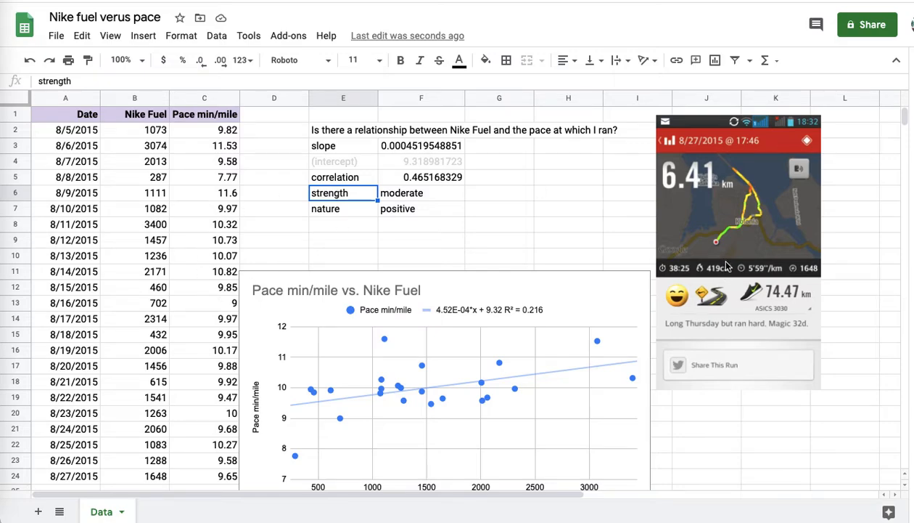
mouse_move(206, 300)
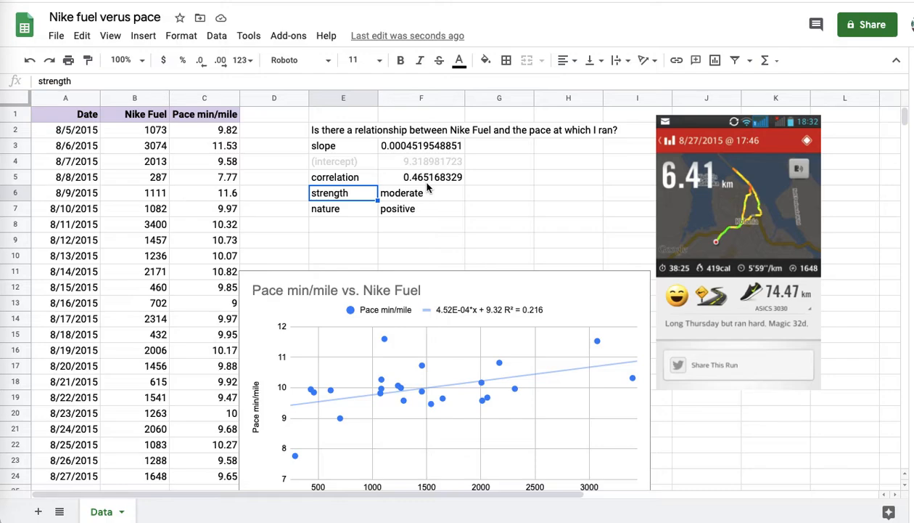
mouse_move(375, 172)
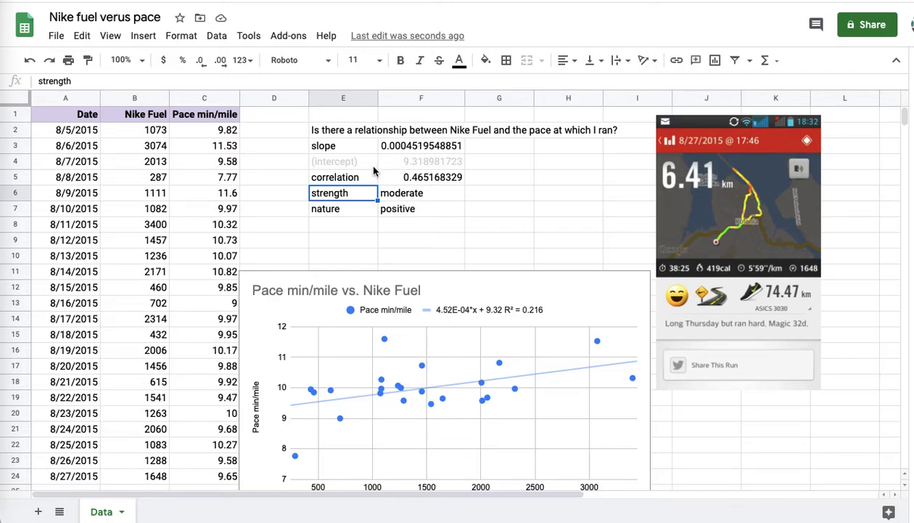
left_click(342, 161)
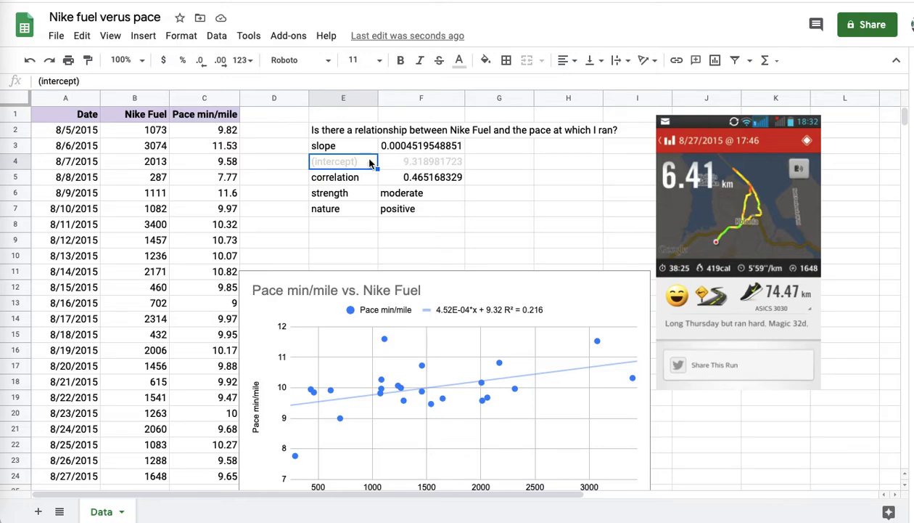
mouse_move(183, 241)
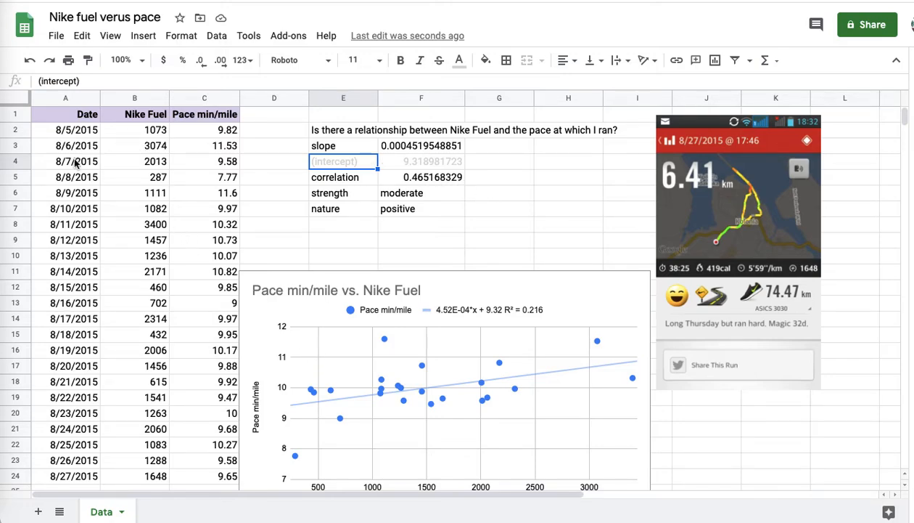
left_click(134, 146)
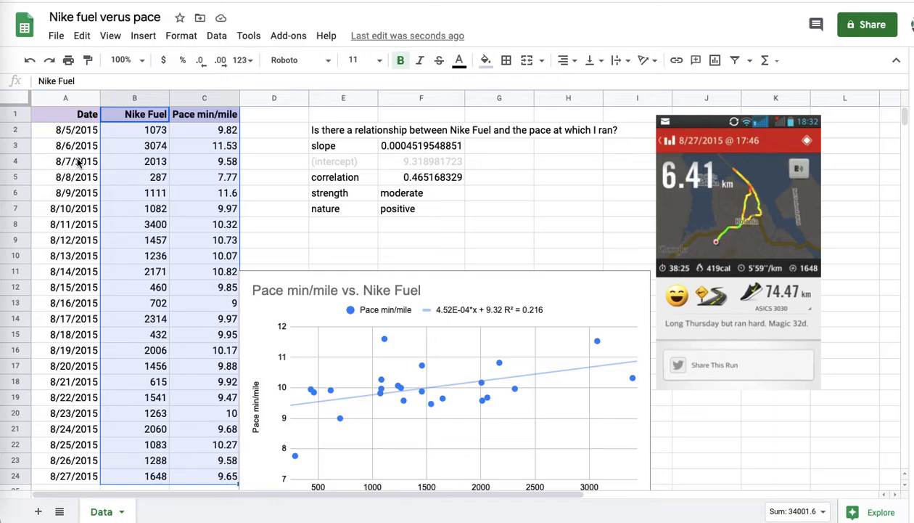
mouse_move(83, 191)
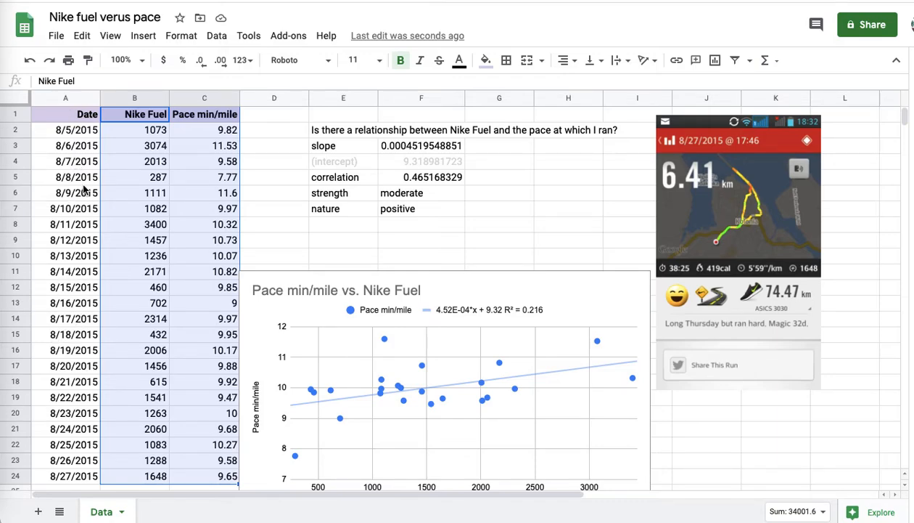
Enter 'spurious' in cell E8 below the nature answer and verify the entry.
left_click(342, 223)
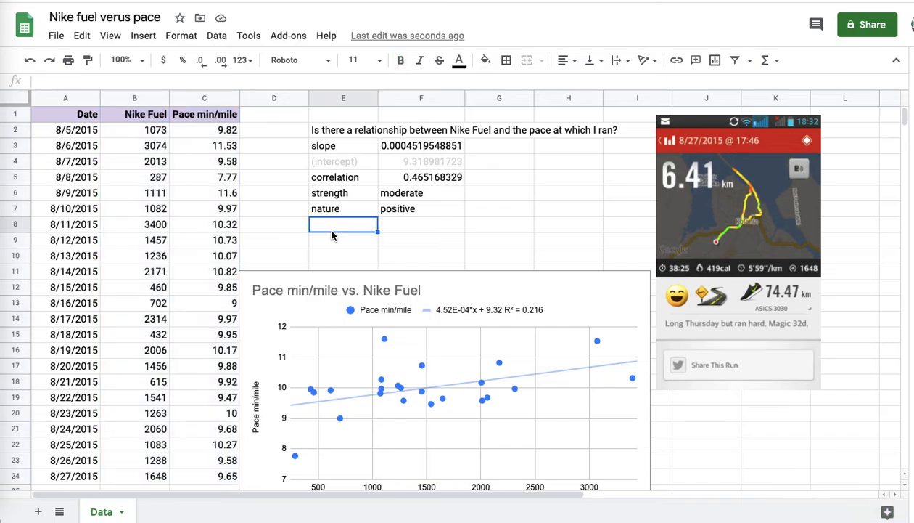
type("spurio")
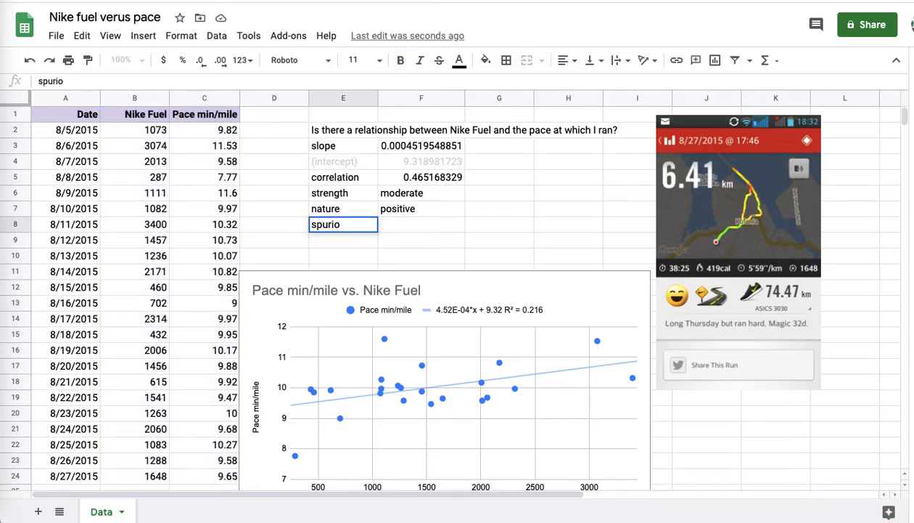
key("enter")
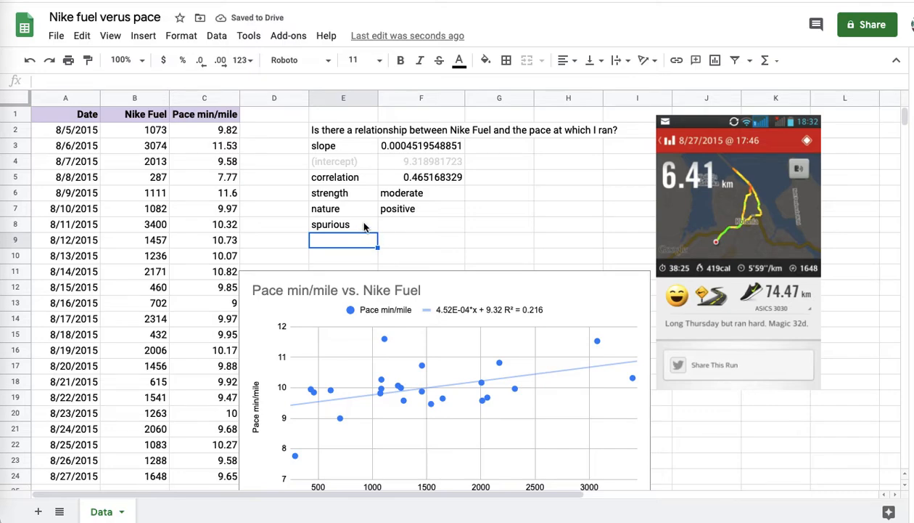
left_click(343, 223)
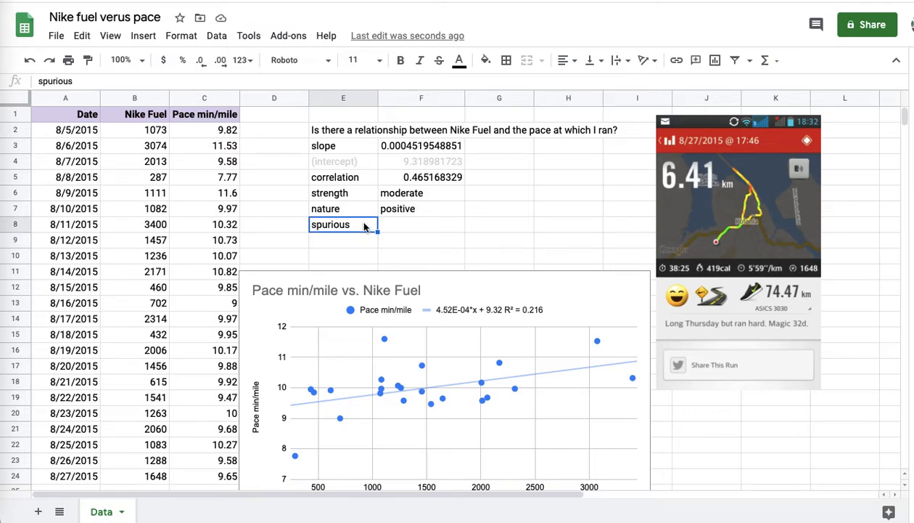
left_click(65, 223)
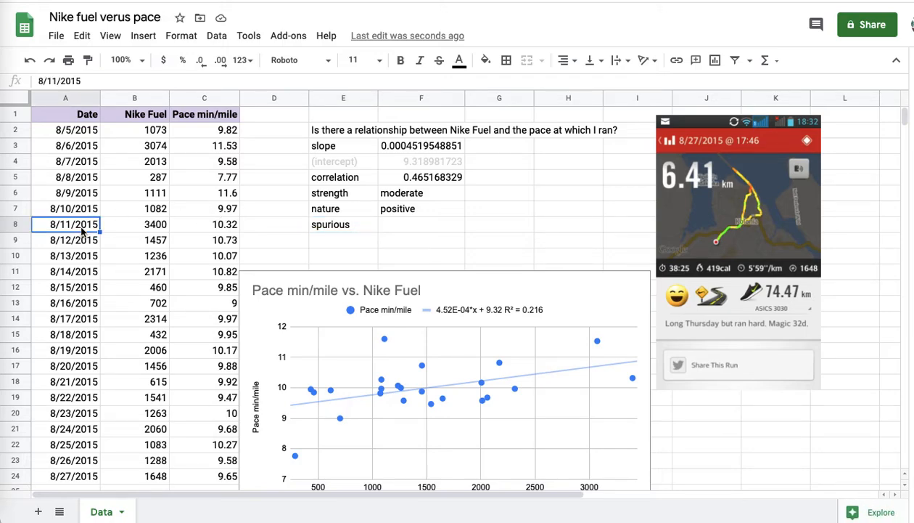
left_click(134, 223)
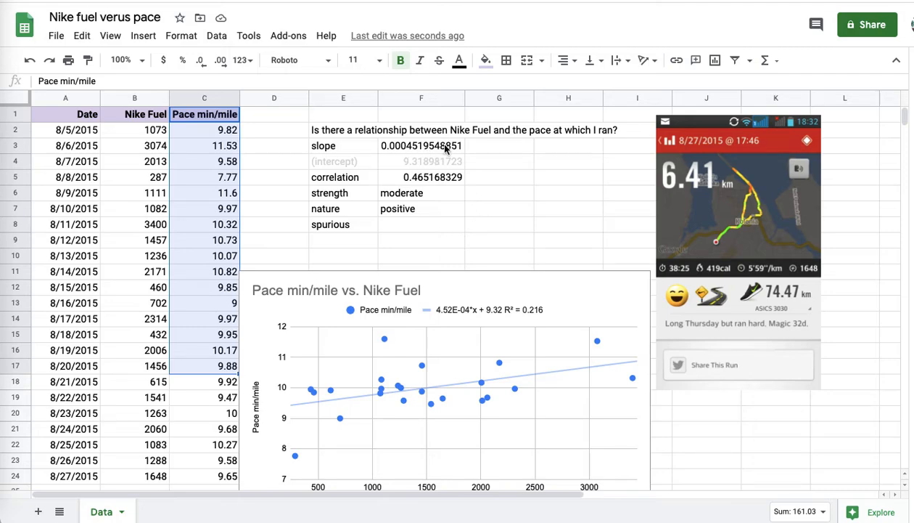
mouse_move(433, 182)
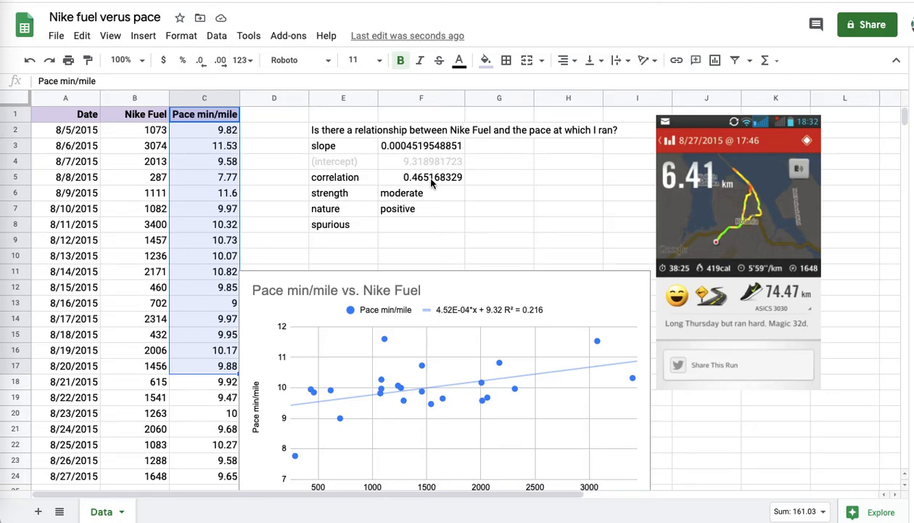
double_click(433, 177)
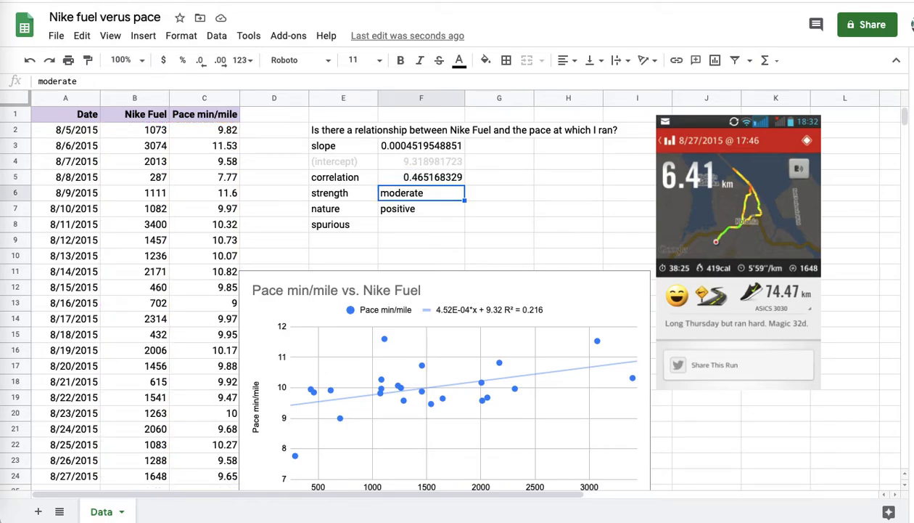
scroll("down", 3)
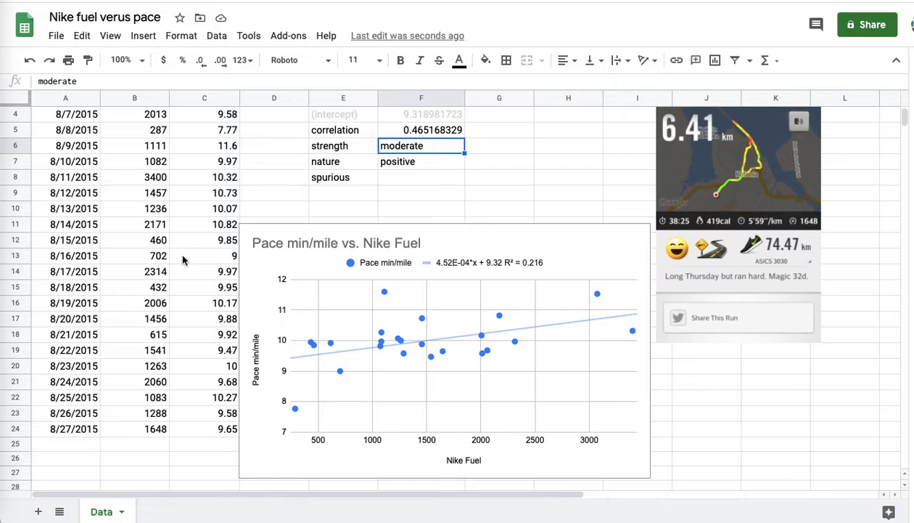
left_click(290, 348)
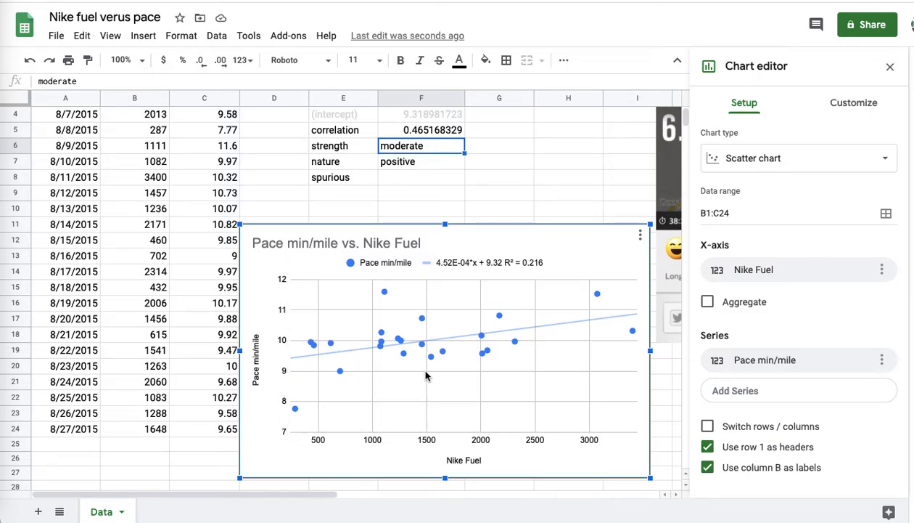
mouse_move(292, 327)
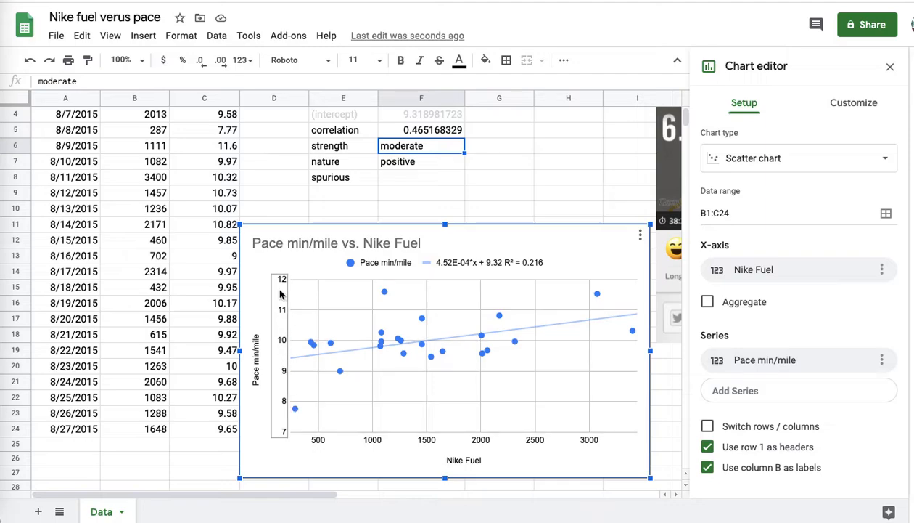
left_click(134, 288)
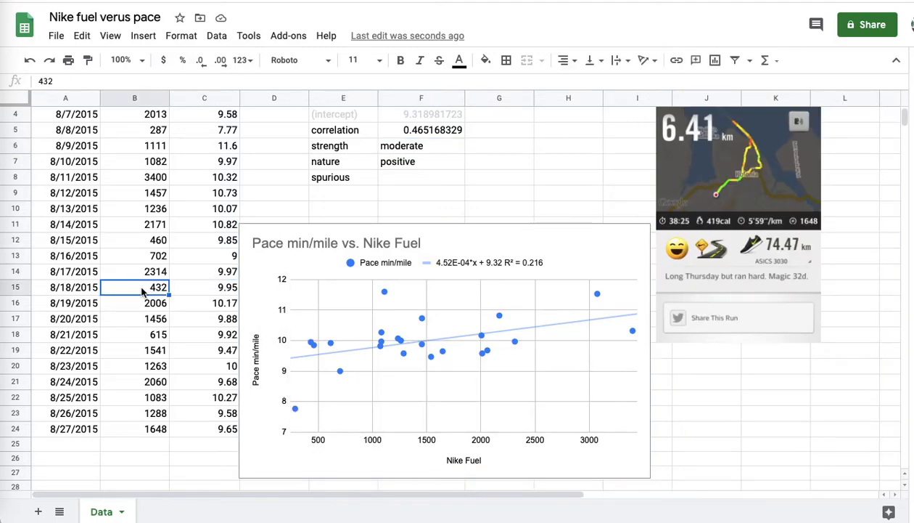
mouse_move(215, 264)
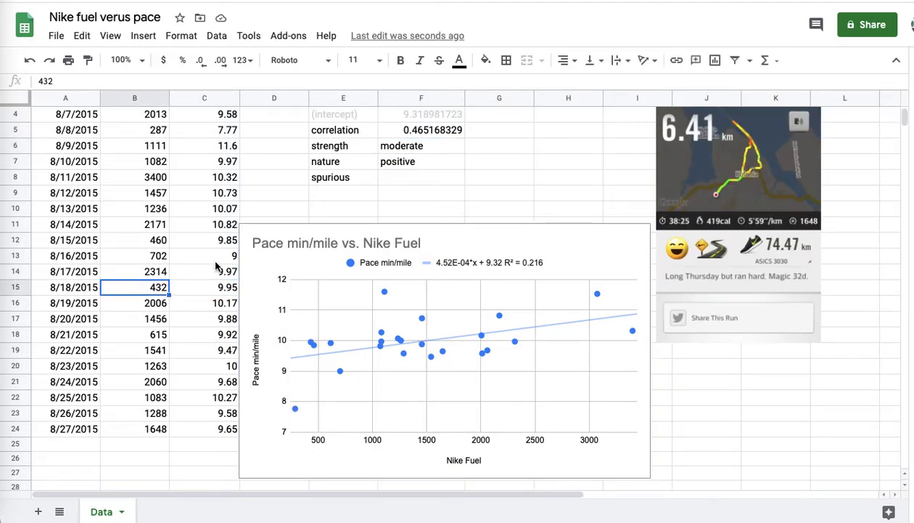
mouse_move(197, 169)
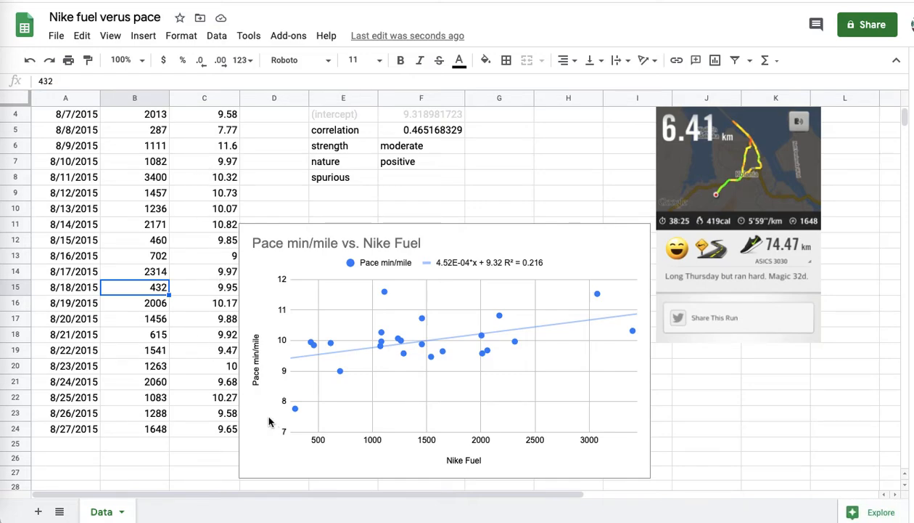
mouse_move(203, 378)
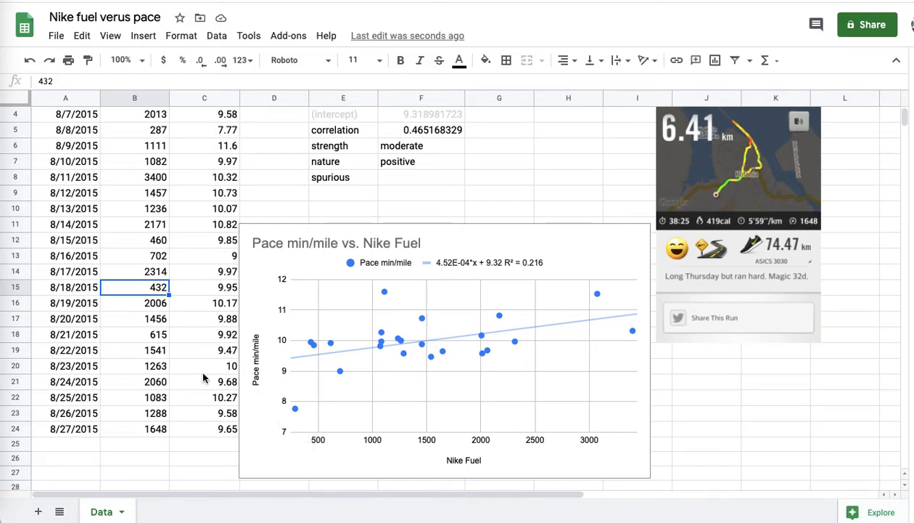
mouse_move(236, 342)
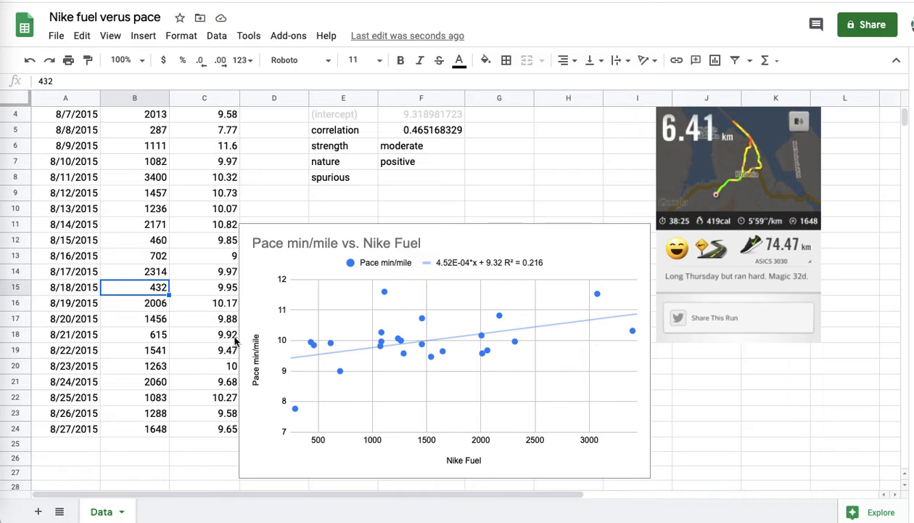
mouse_move(309, 433)
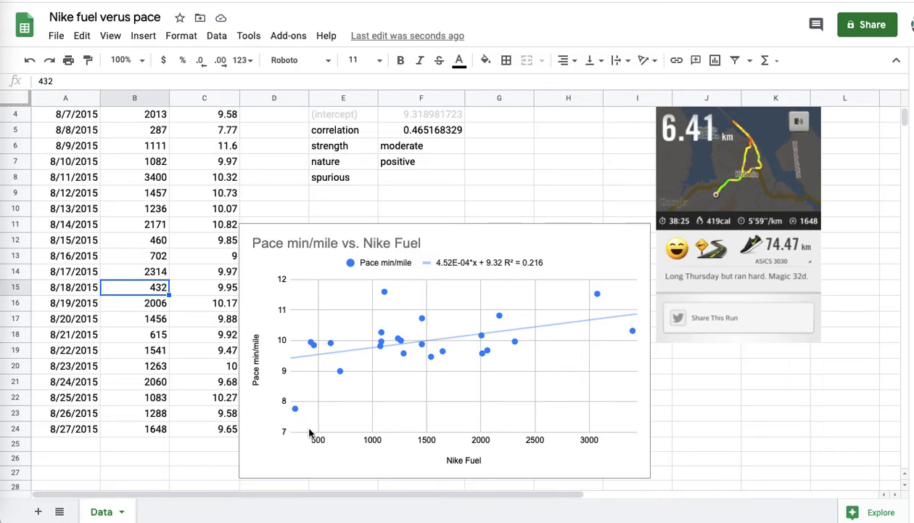
left_click(432, 312)
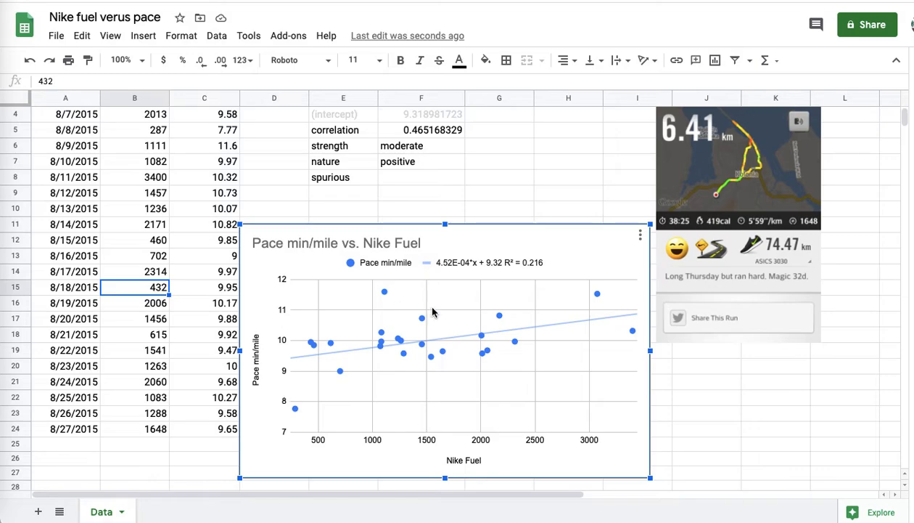
mouse_move(606, 259)
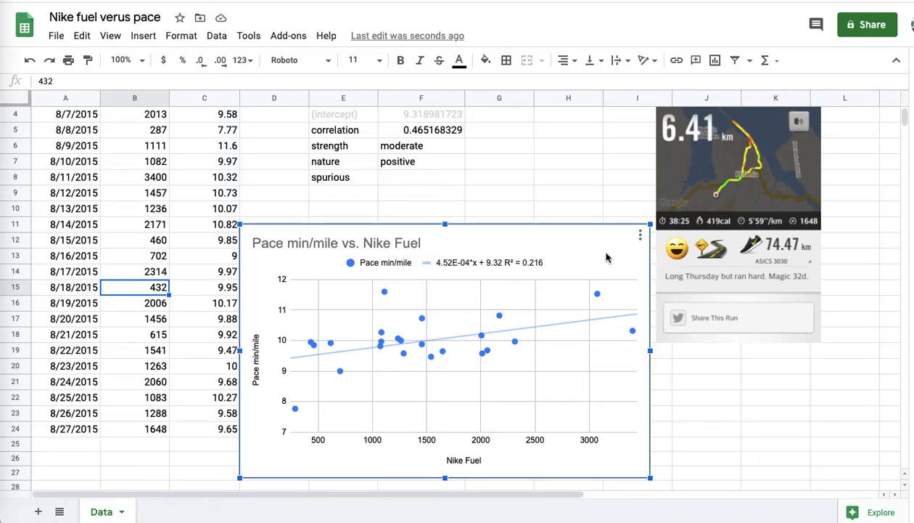
left_click(569, 161)
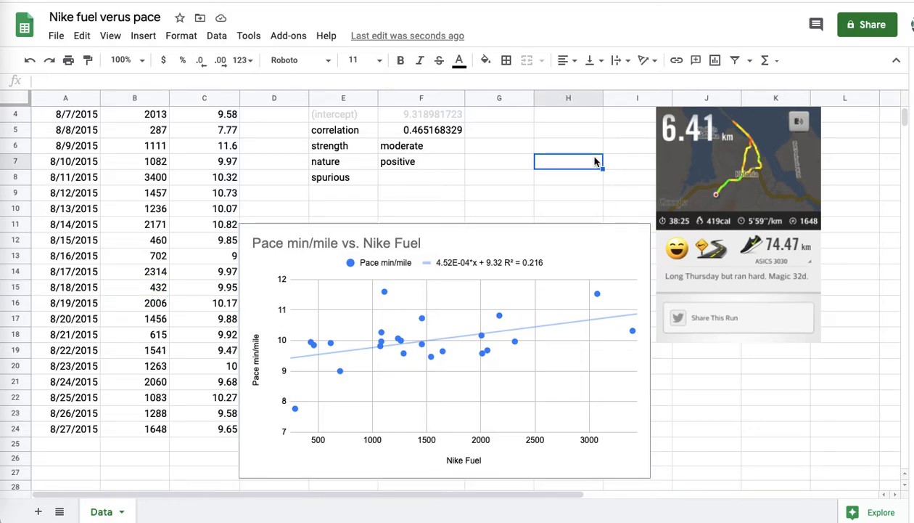
left_click(343, 177)
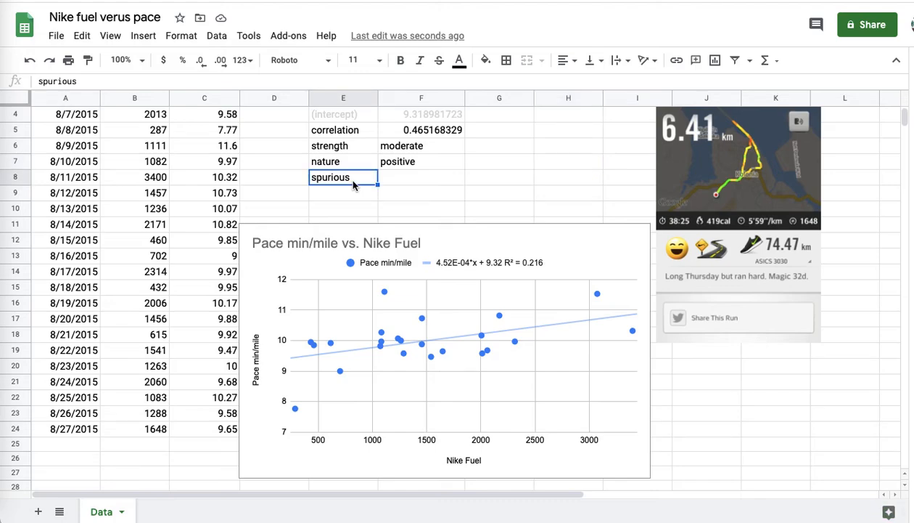